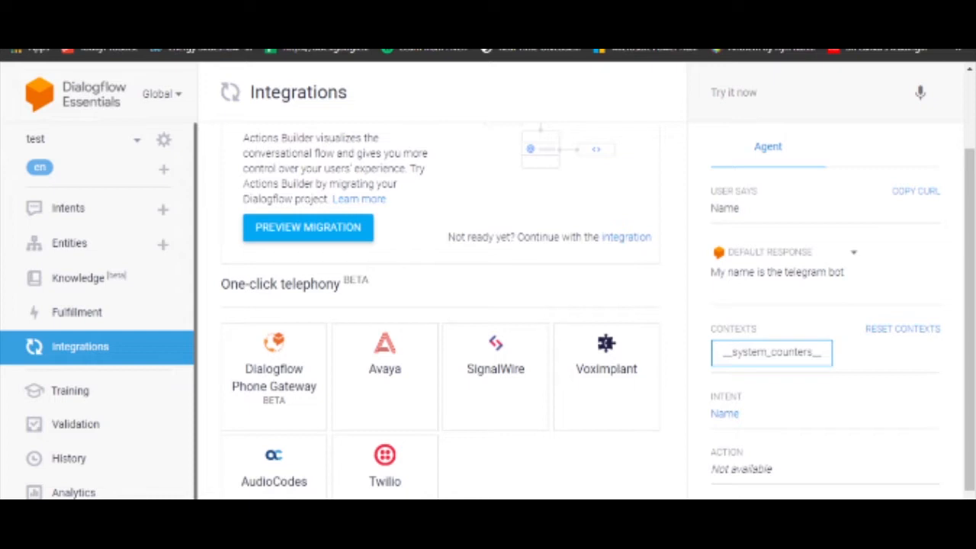
mouse_move(76, 189)
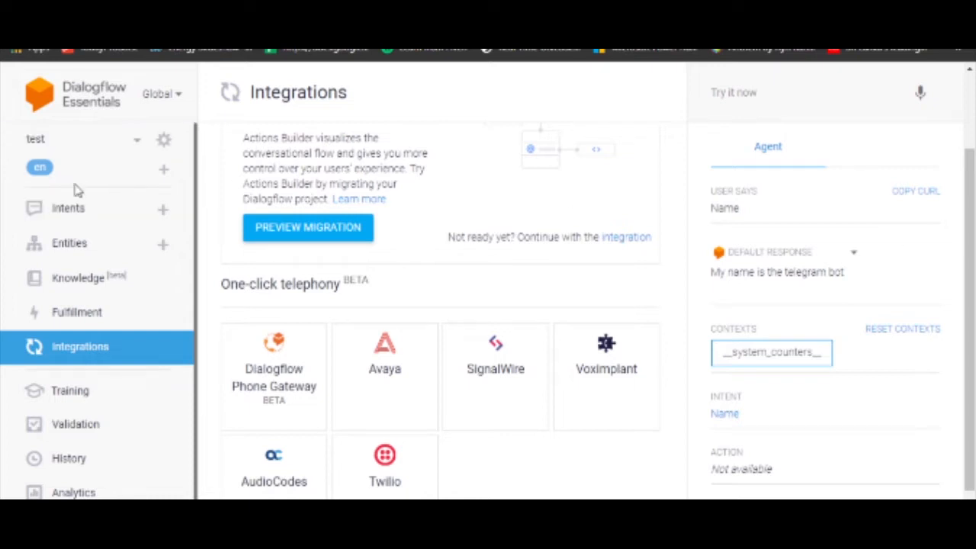
Show the test agent's intents list: Default Fallback, Default Welcome and Name.
left_click(68, 208)
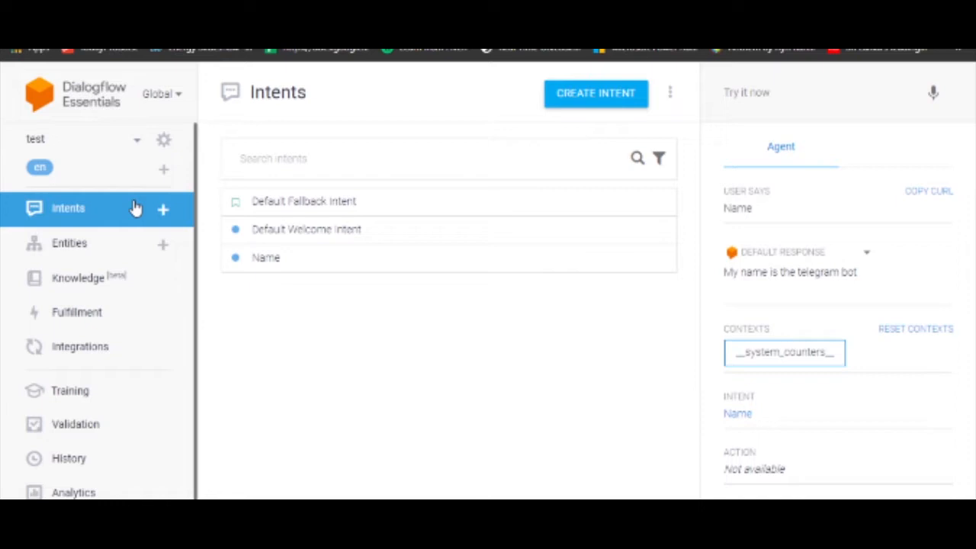
mouse_move(90, 200)
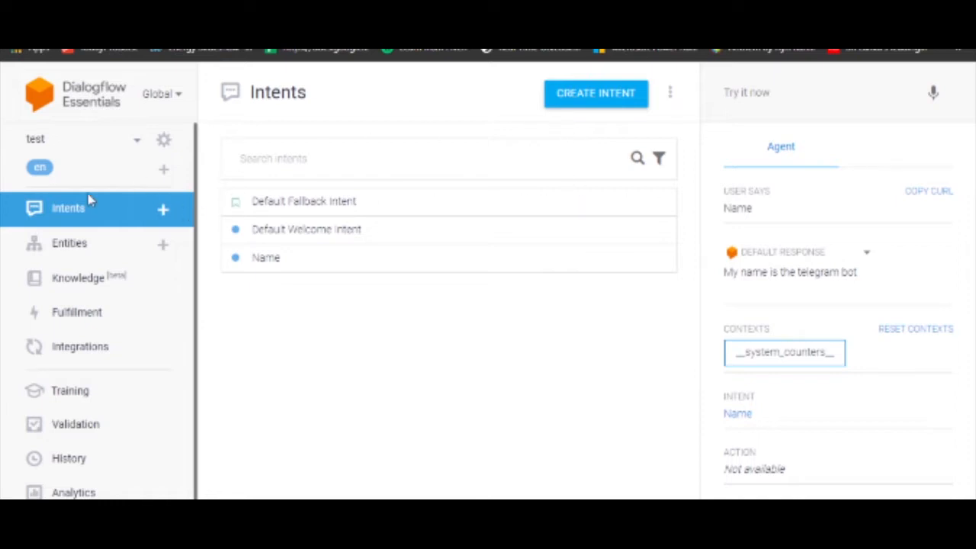
mouse_move(76, 213)
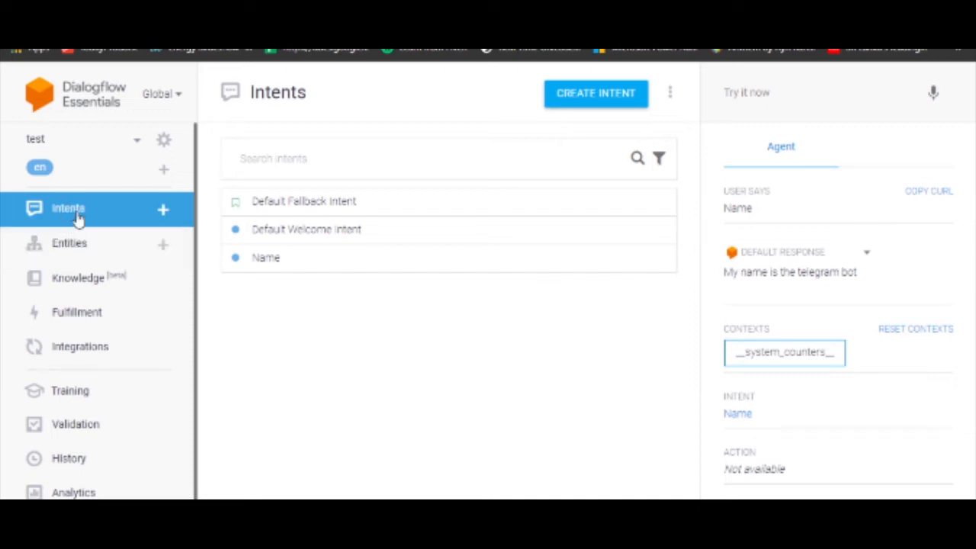
mouse_move(389, 308)
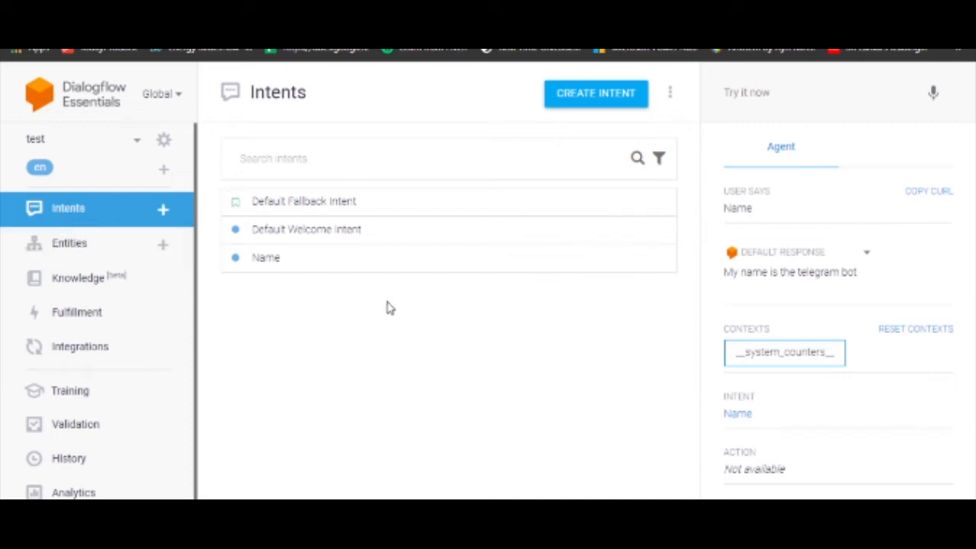
mouse_move(233, 370)
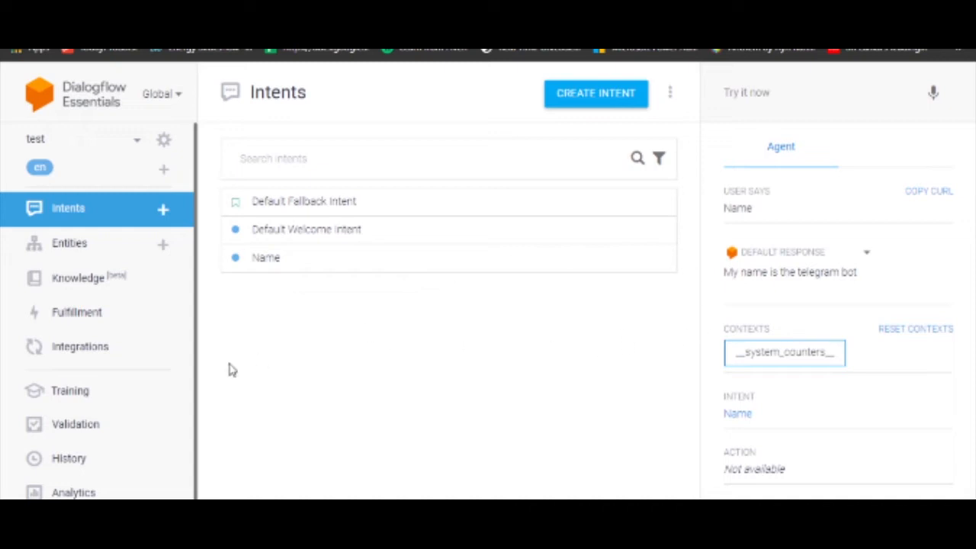
mouse_move(77, 278)
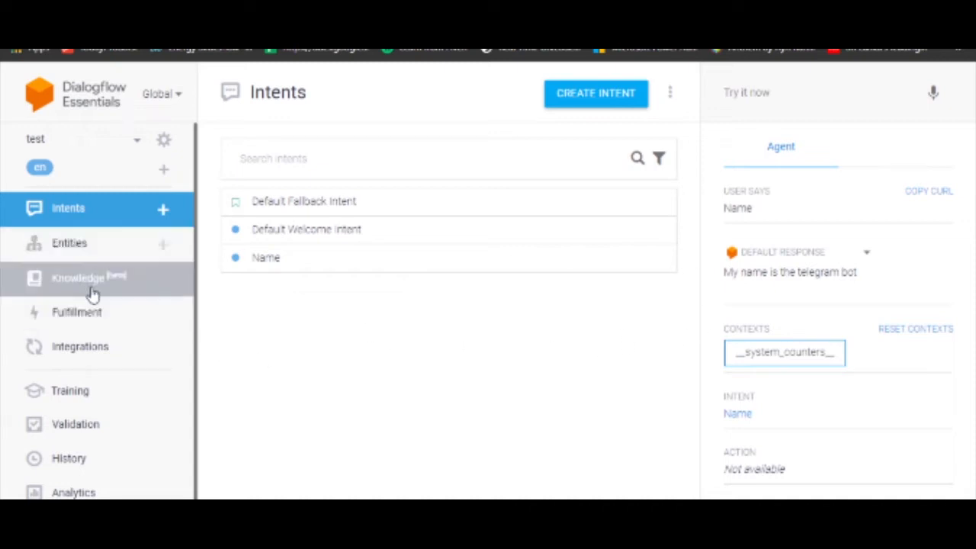
mouse_move(80, 346)
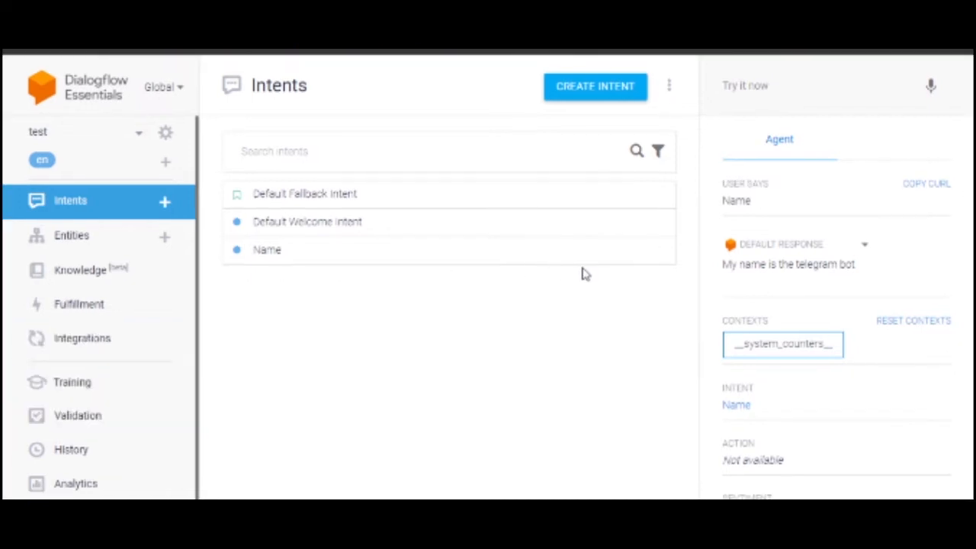
mouse_move(321, 276)
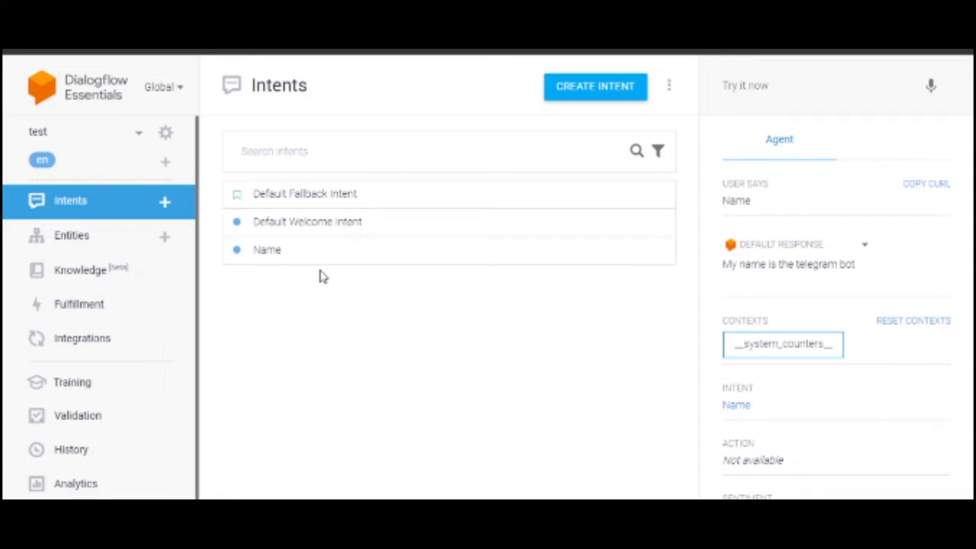
left_click(815, 85)
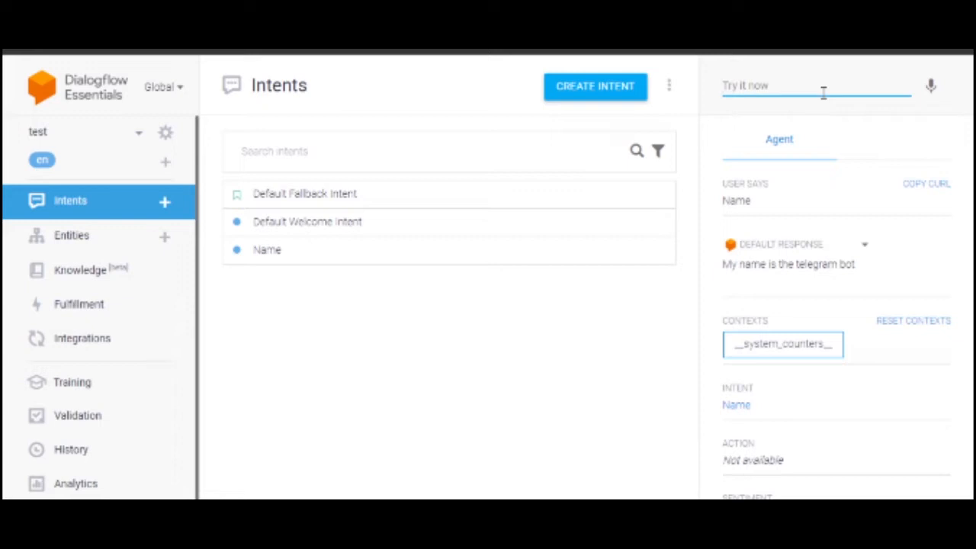
left_click(815, 85)
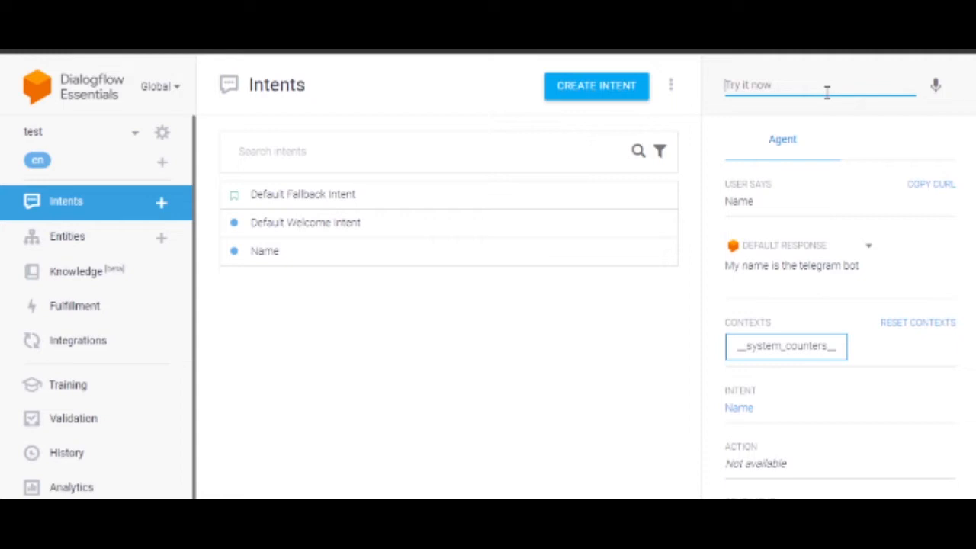
mouse_move(303, 194)
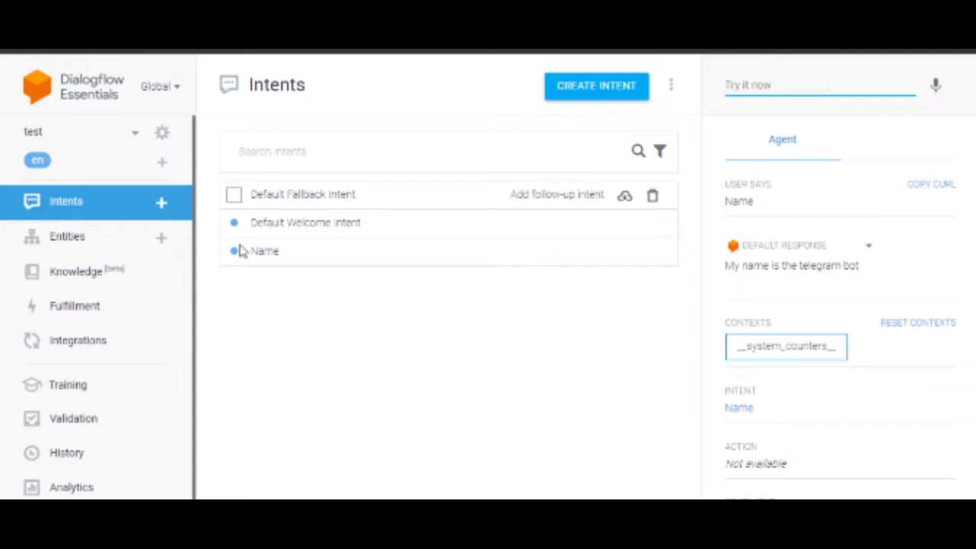
Go to Integrations and scroll to the Text based section listing Telegram, Slack and Web Demo.
left_click(77, 339)
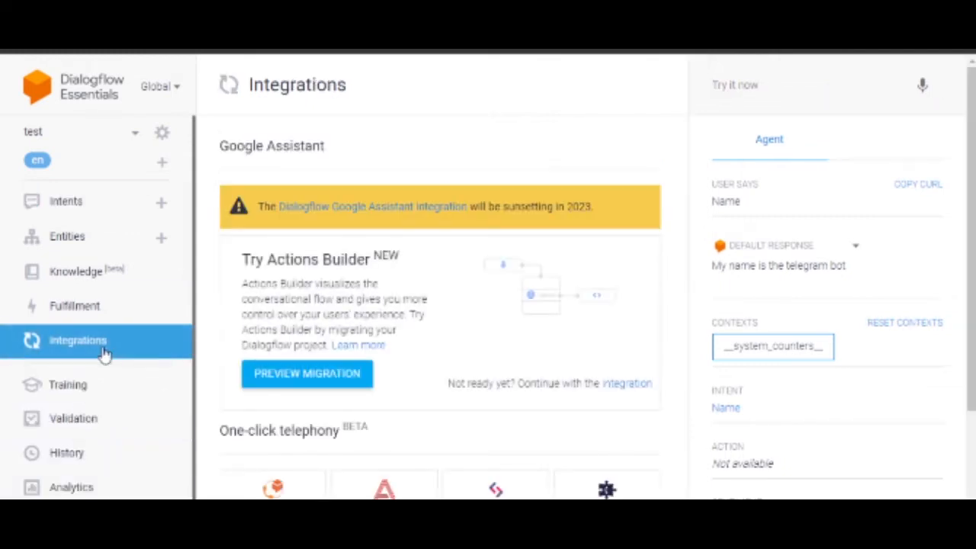
scroll("down", 3)
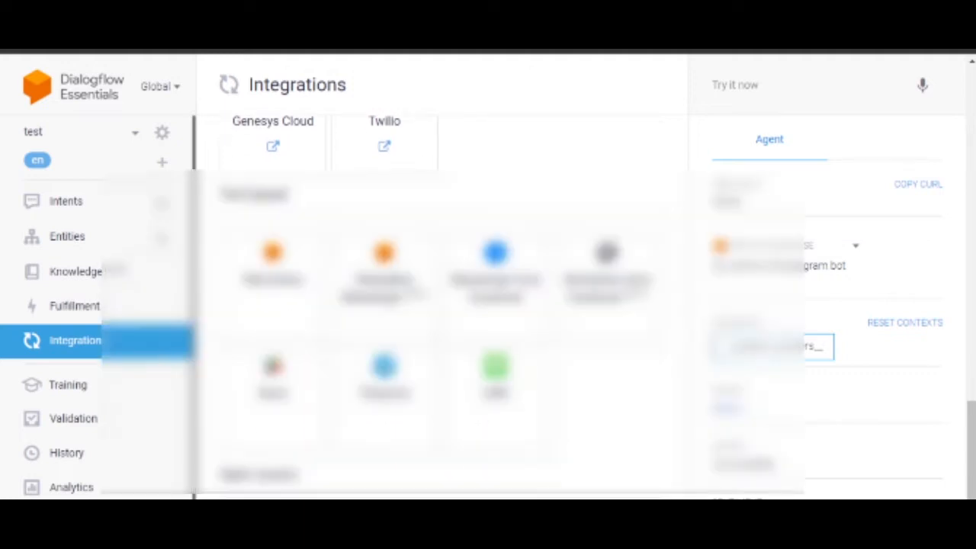
scroll("down", 3)
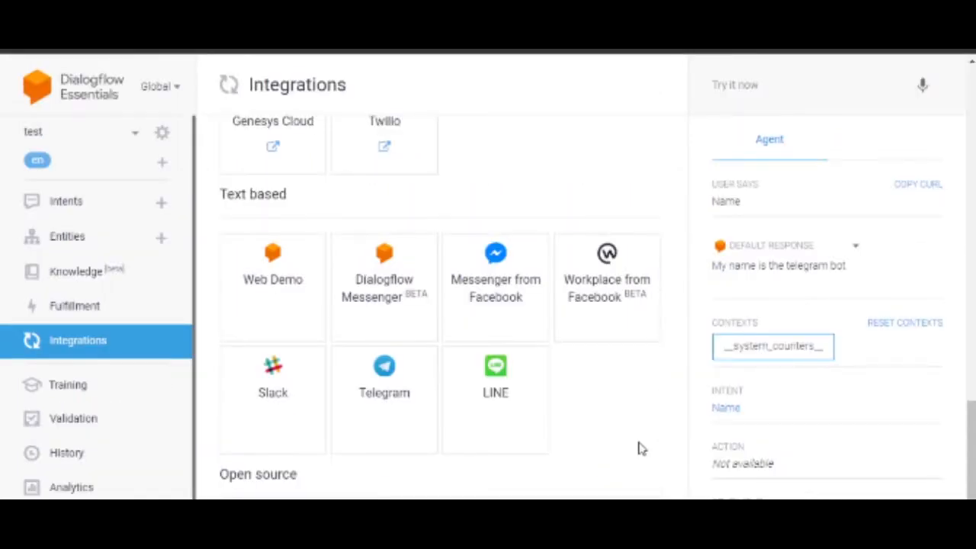
Browse Default Welcome Intent's welcome event and training phrases, then return to the intents list.
left_click(66, 200)
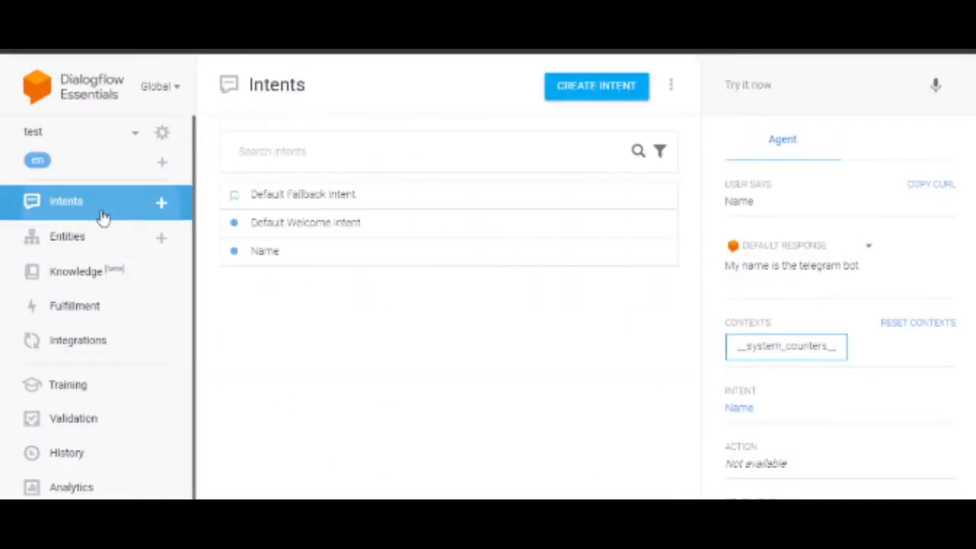
mouse_move(320, 222)
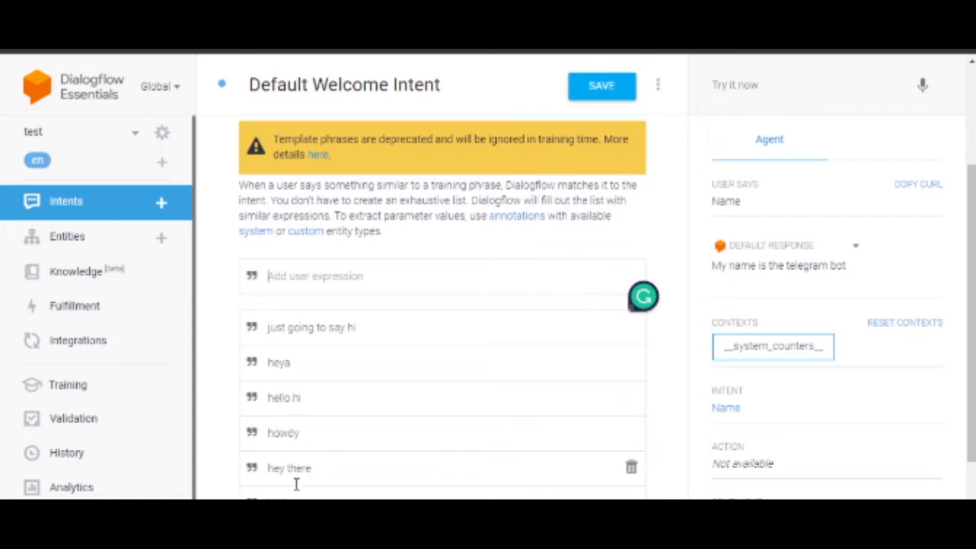
scroll("down", 3)
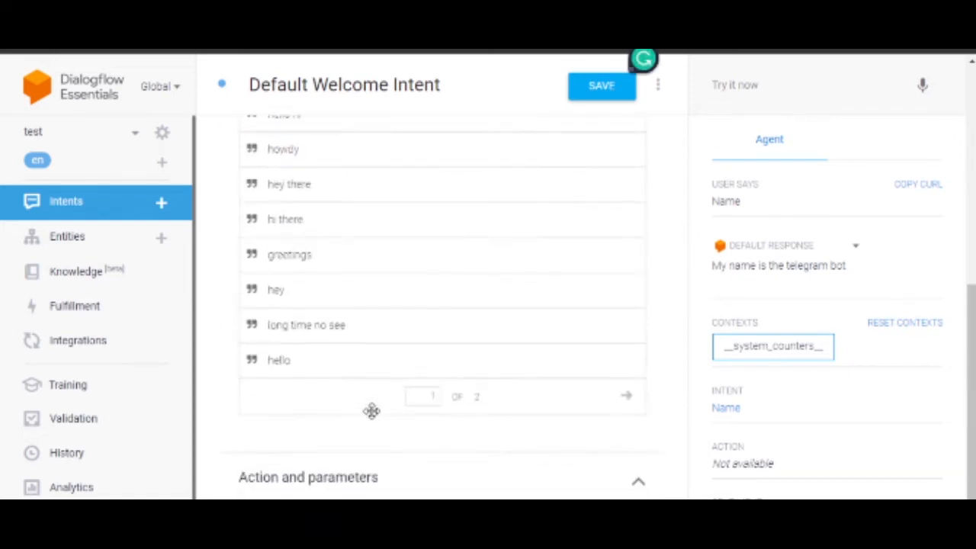
scroll("down", 3)
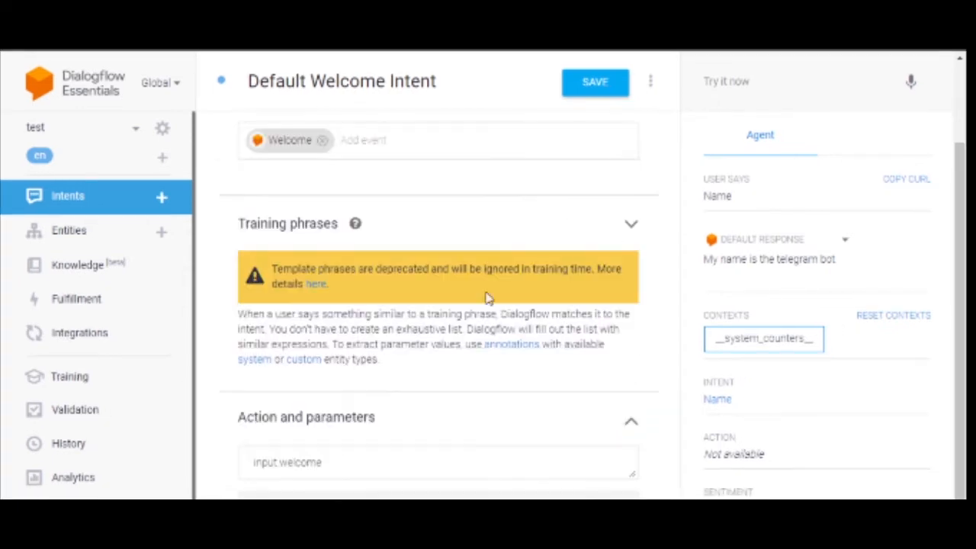
scroll("up", 3)
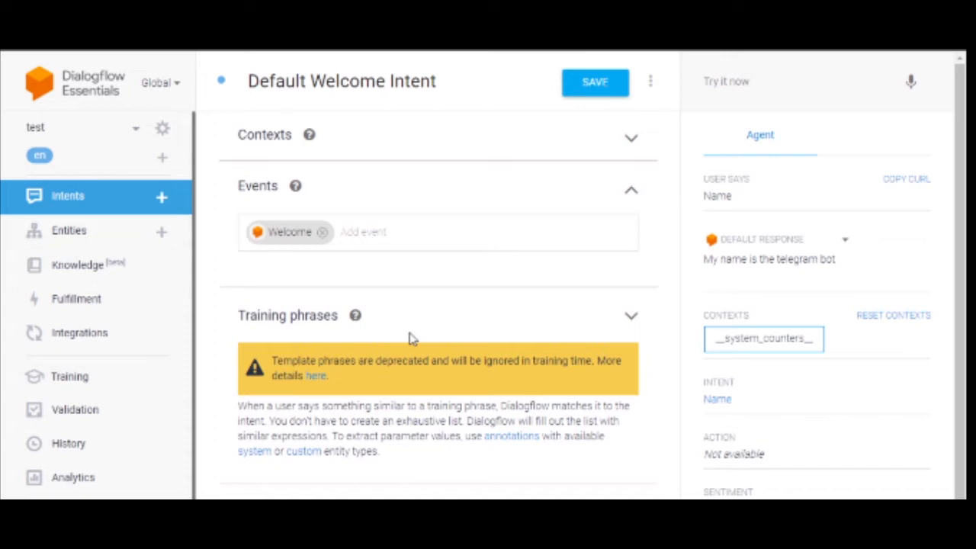
mouse_move(326, 299)
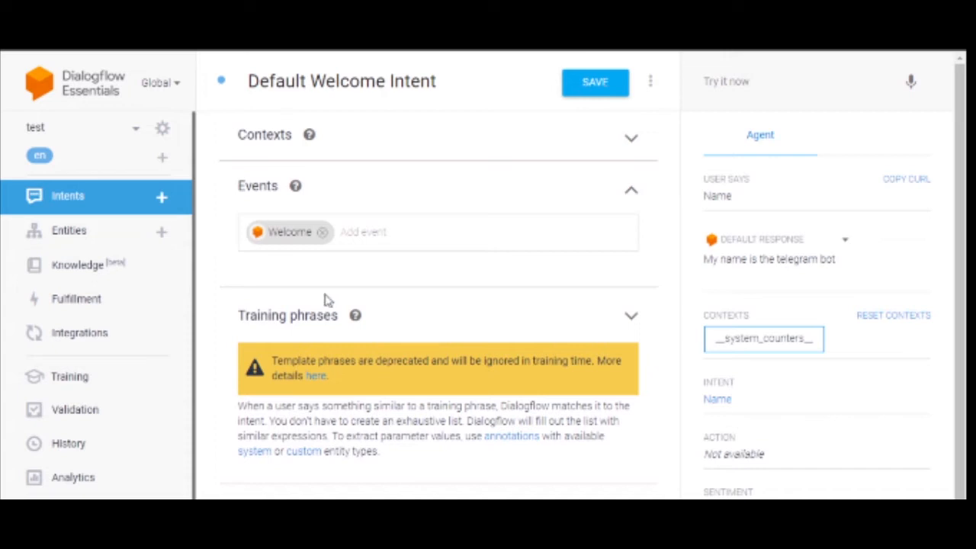
left_click(67, 195)
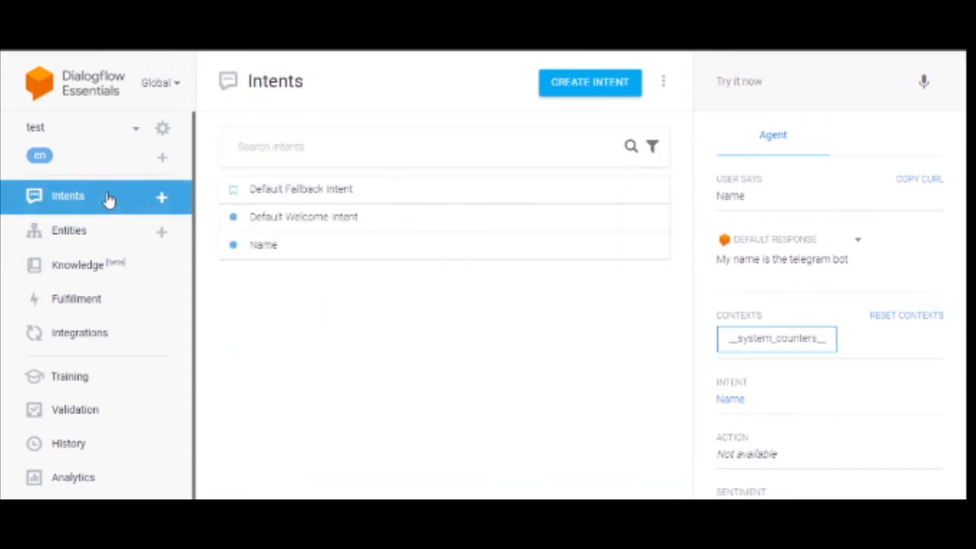
Delete the Name intent and open Default Welcome Intent for editing.
left_click(645, 245)
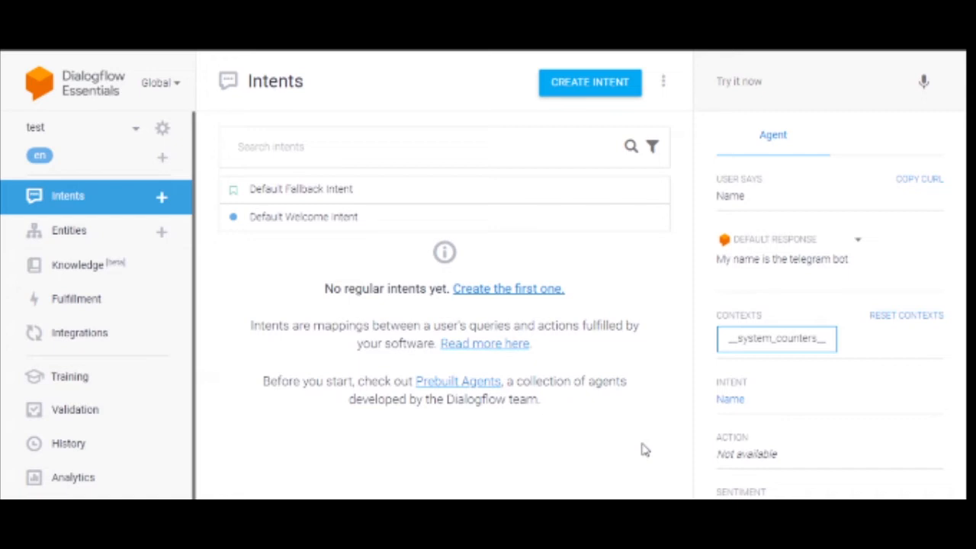
left_click(303, 215)
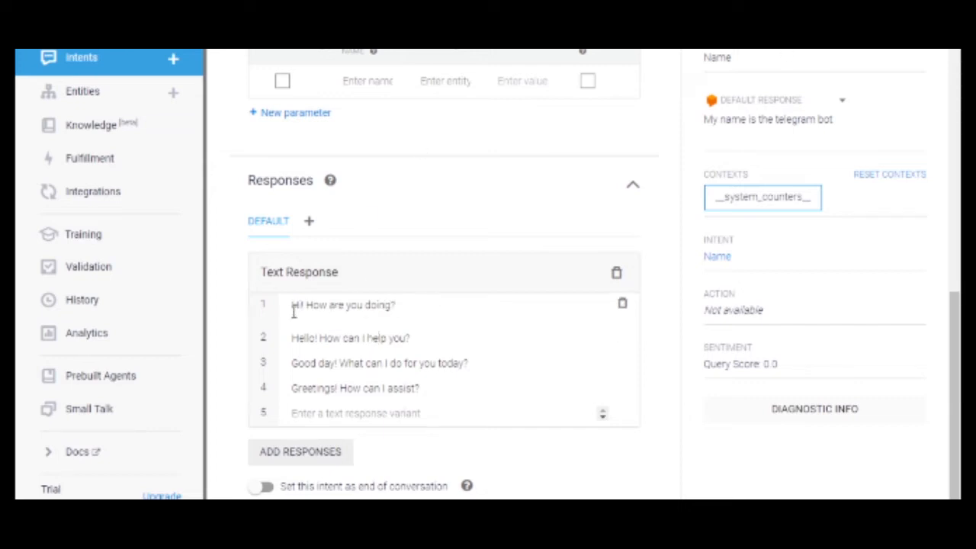
Append 'Select what you want 1= clothes 2= Food' to the welcome response variants.
type("Select what you want")
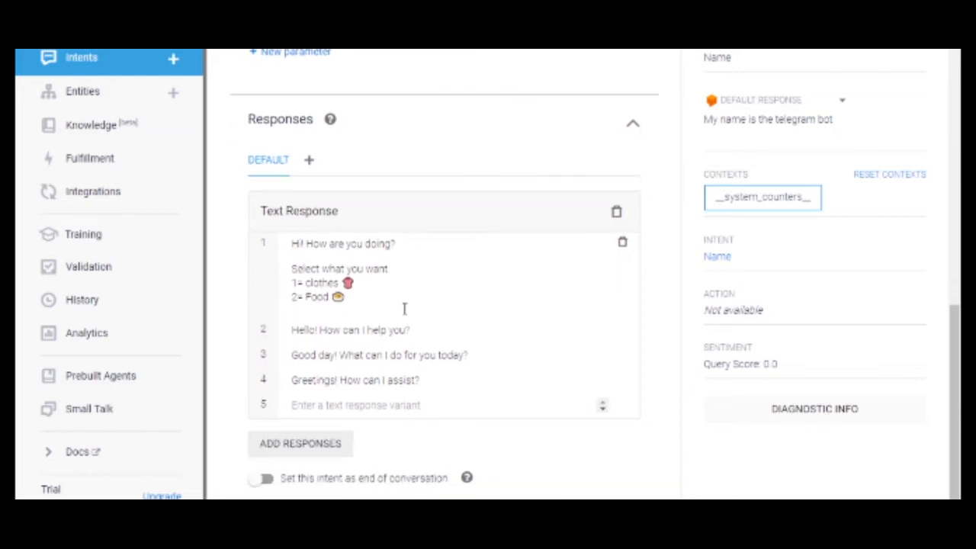
mouse_move(352, 304)
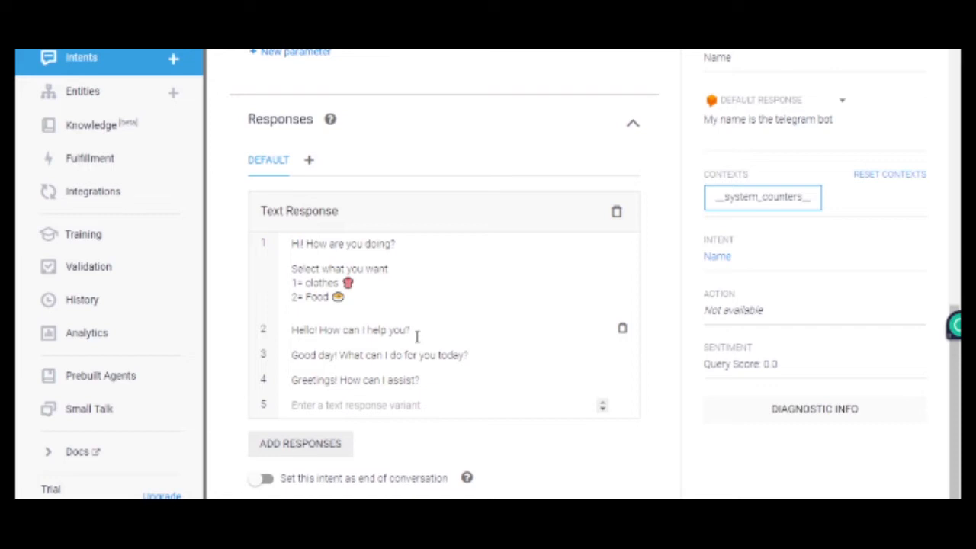
left_click(351, 342)
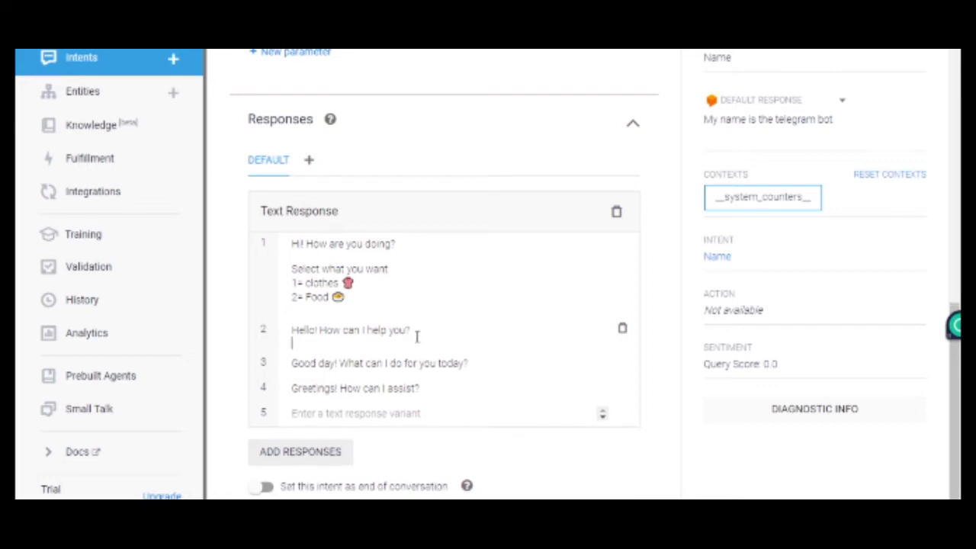
type("Select what you want")
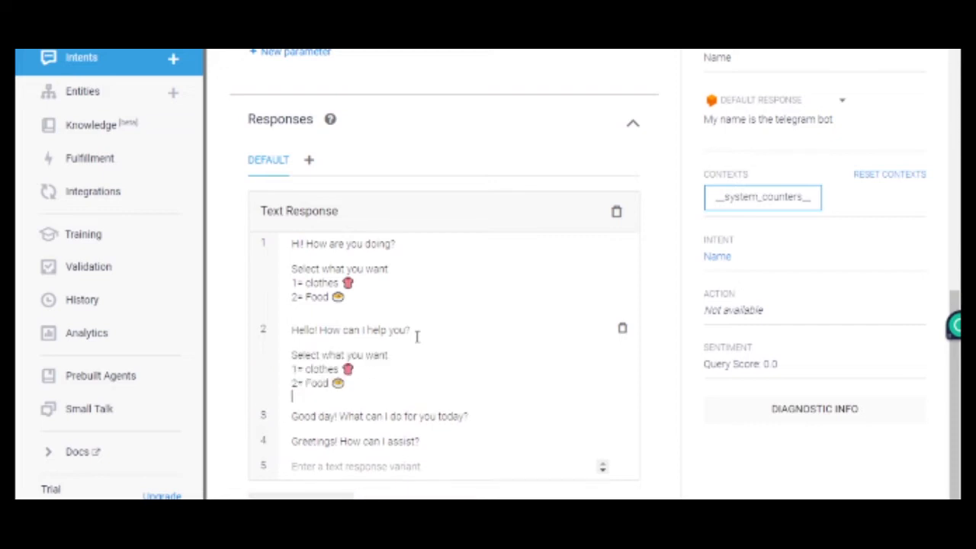
scroll("up", 3)
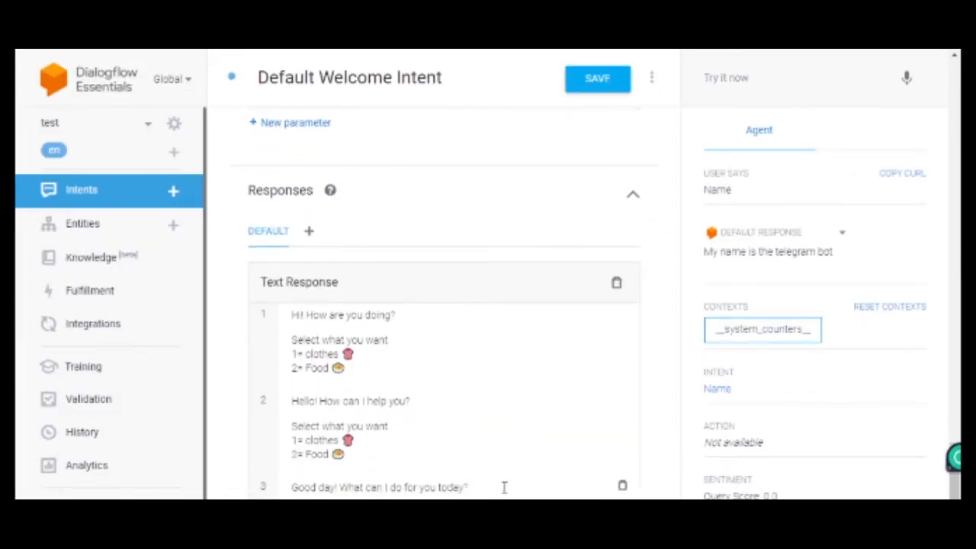
scroll("down", 3)
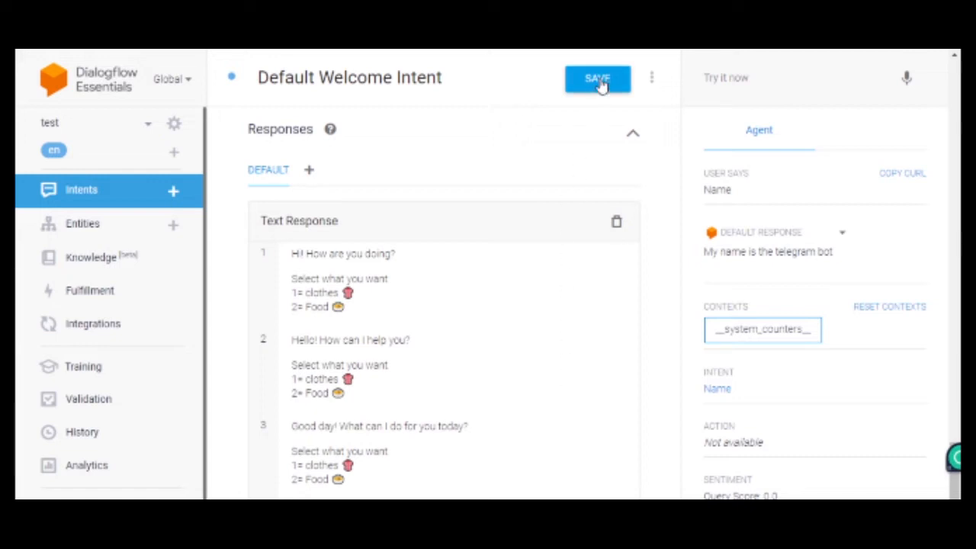
Save Default Welcome Intent and test it by entering 'Hi' in the Try it now console.
left_click(597, 78)
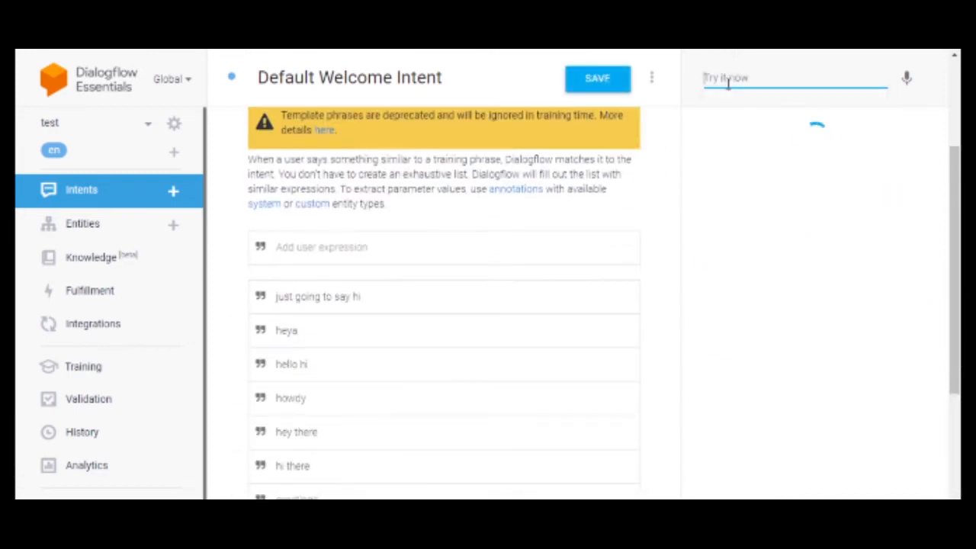
type("Hi")
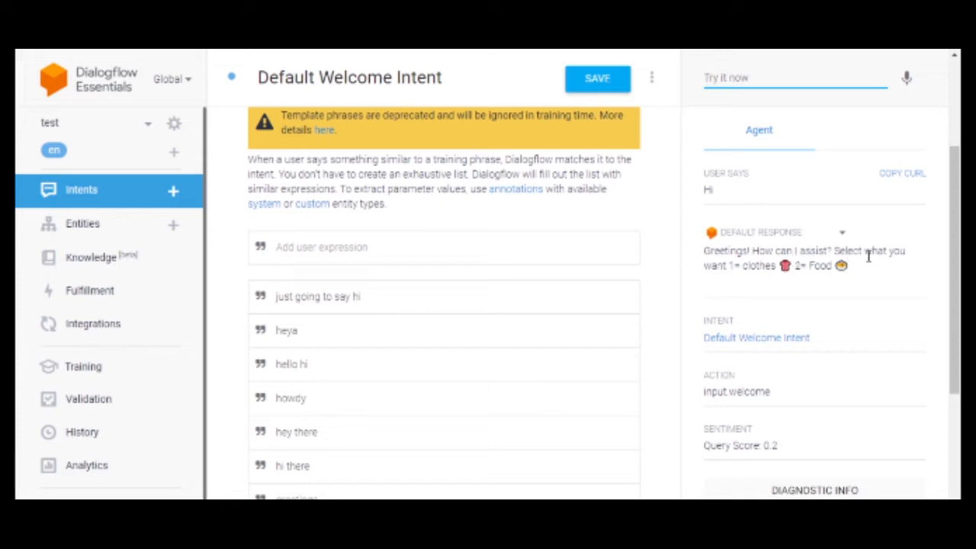
mouse_move(876, 262)
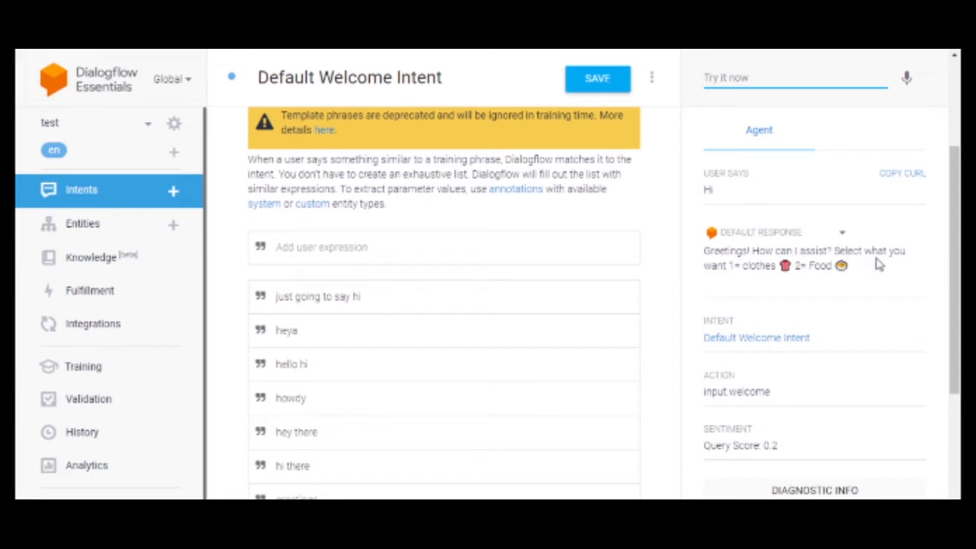
mouse_move(745, 282)
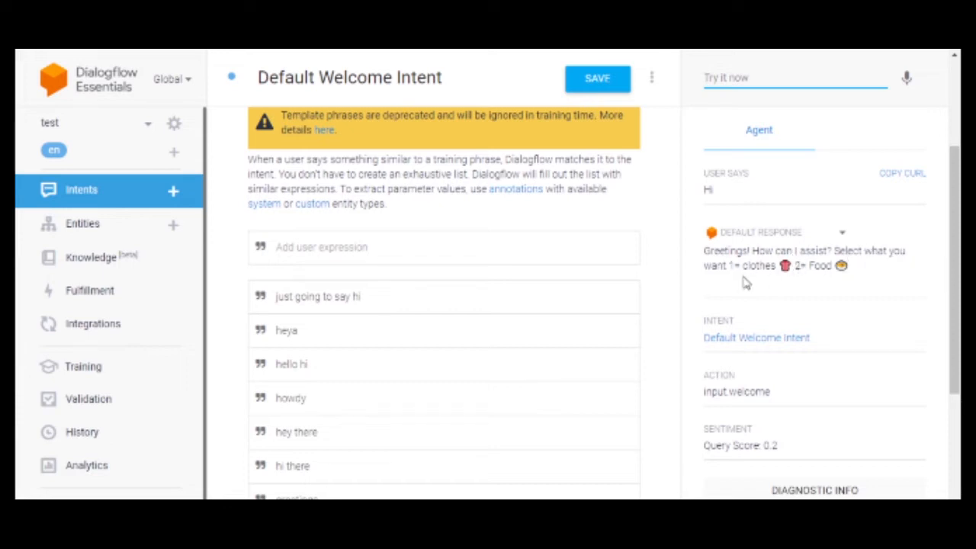
mouse_move(747, 282)
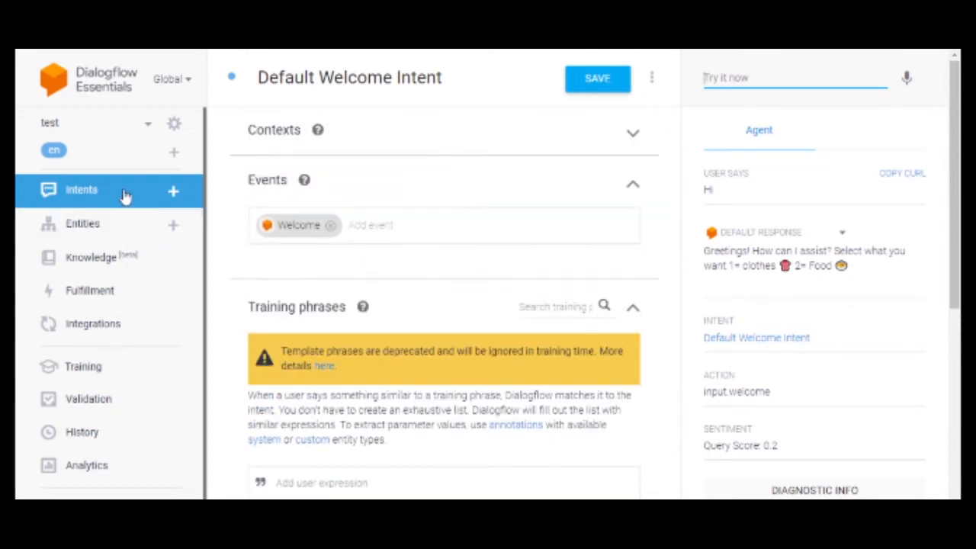
Create a new intent named clothes with '1' as its first training phrase.
left_click(82, 189)
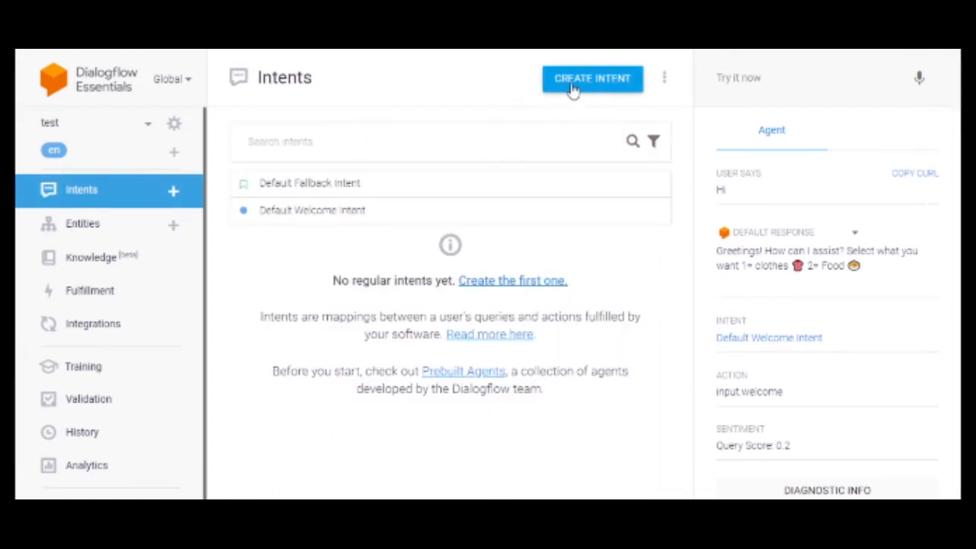
left_click(591, 78)
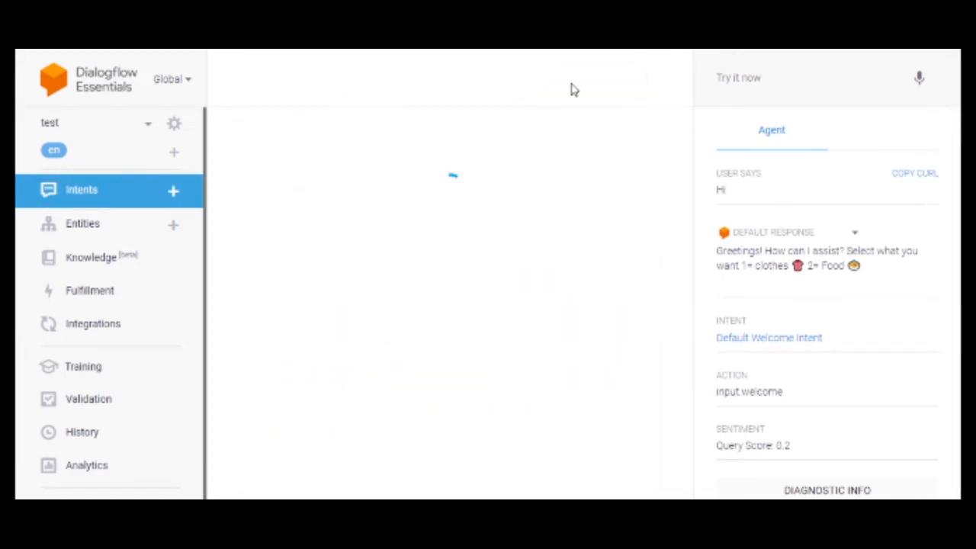
left_click(173, 191)
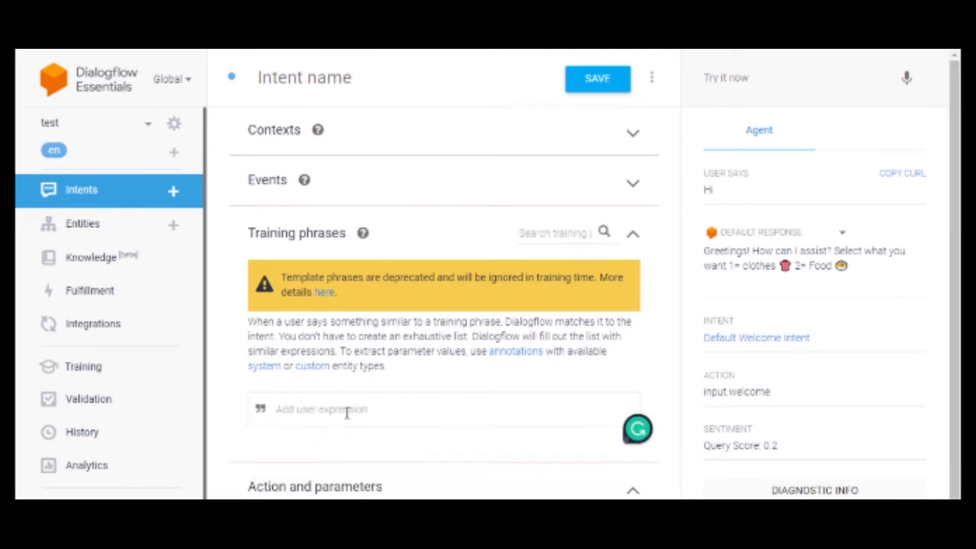
type("1")
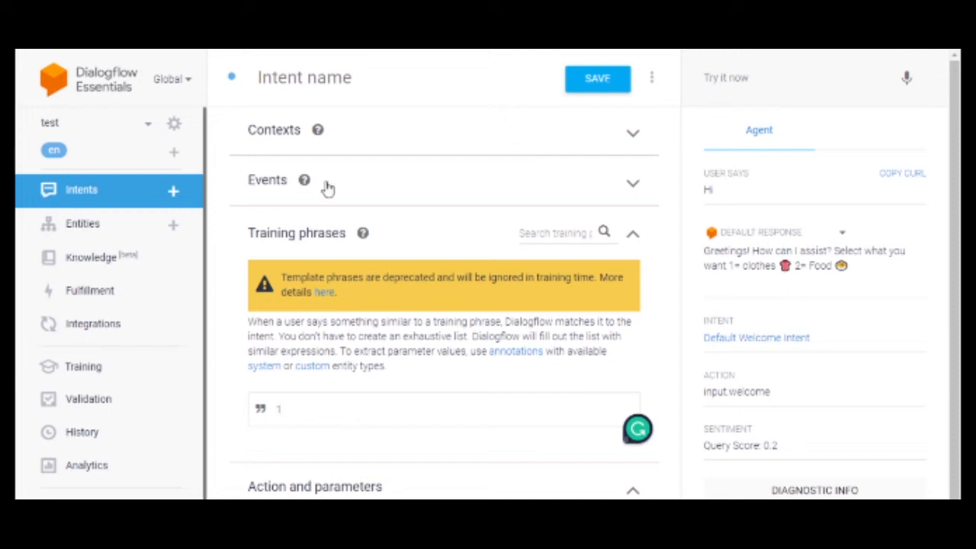
left_click(343, 77)
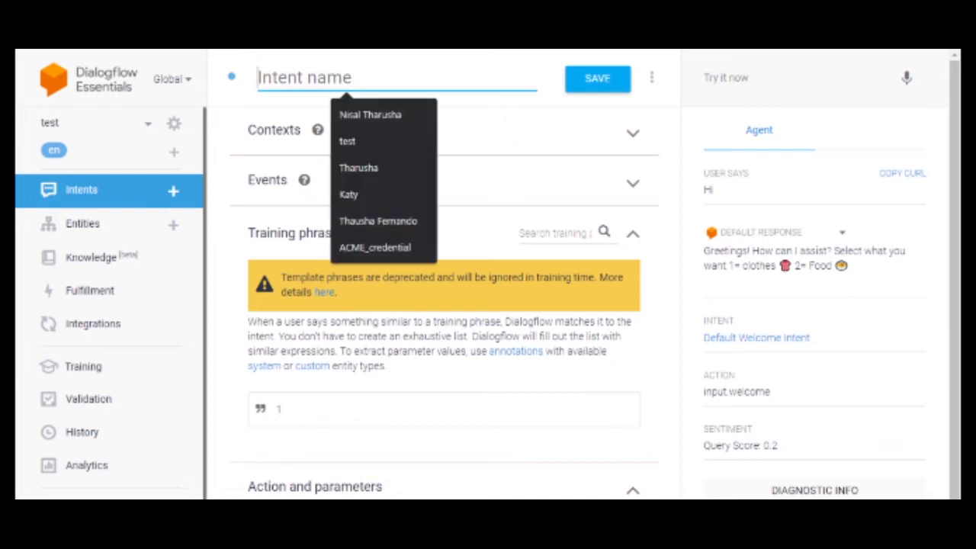
left_click(597, 79)
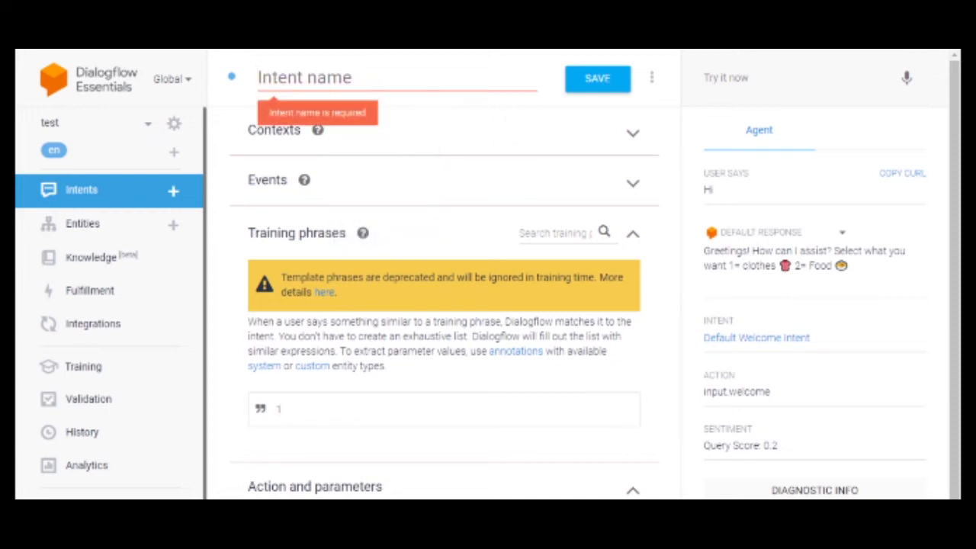
type("clothes")
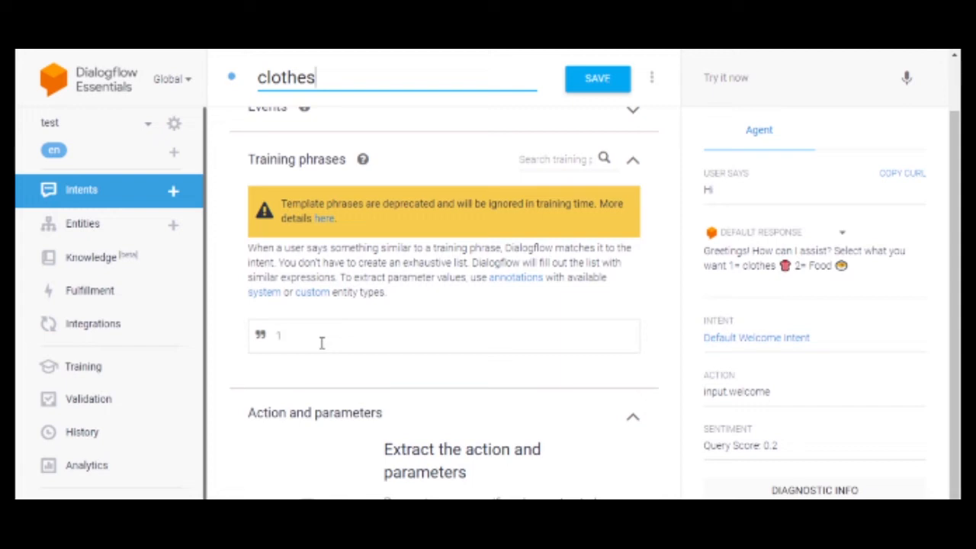
left_click(313, 336)
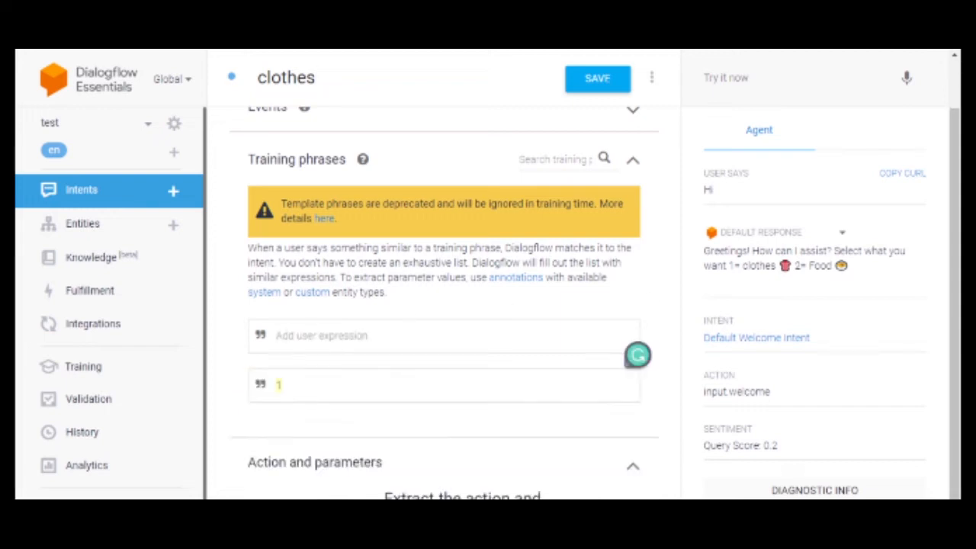
Add 'clothes' as a second training phrase and save the intent with its Amazon link response.
left_click(343, 335)
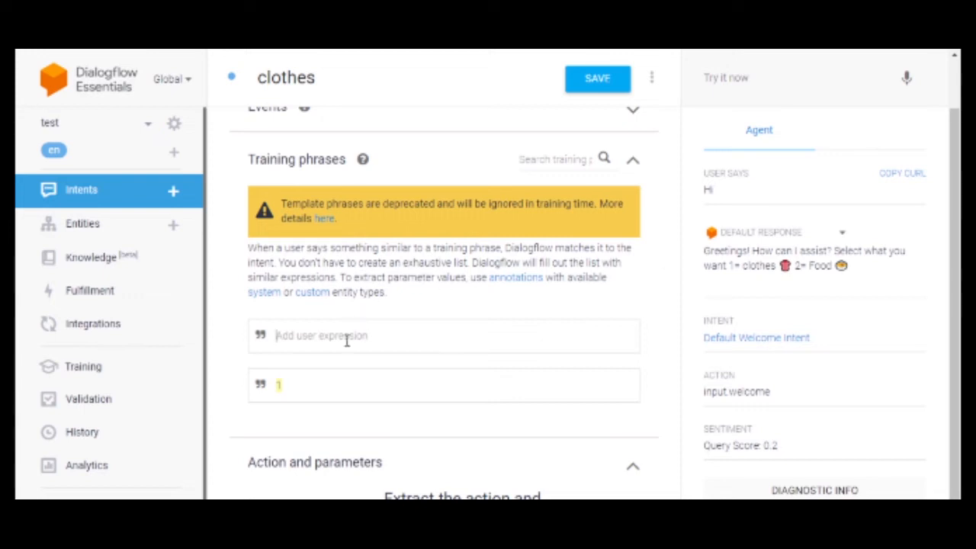
type("clothes")
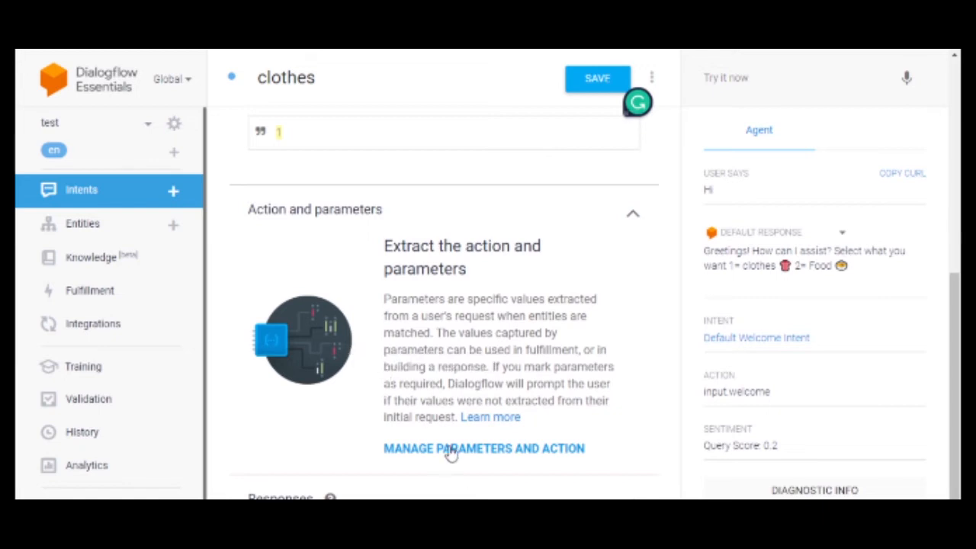
scroll("down", 3)
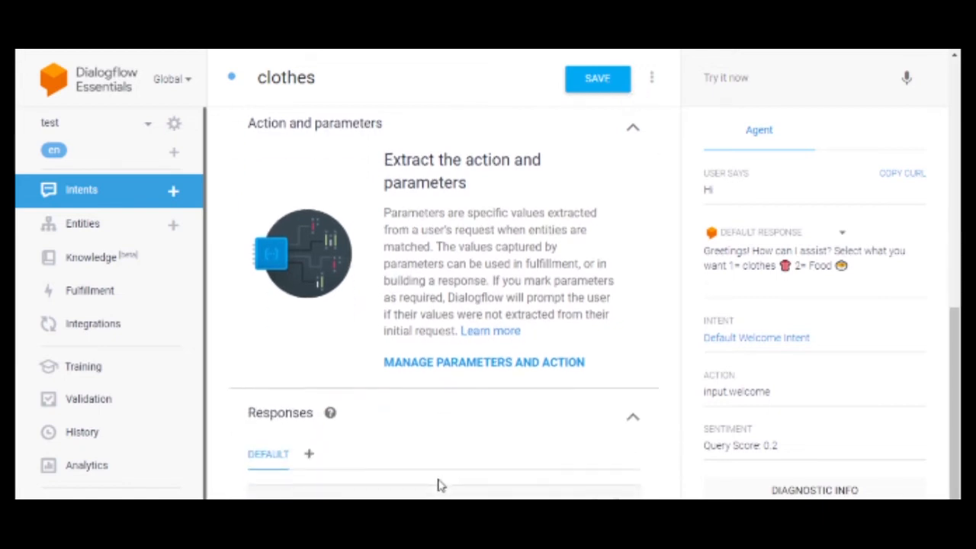
mouse_move(408, 288)
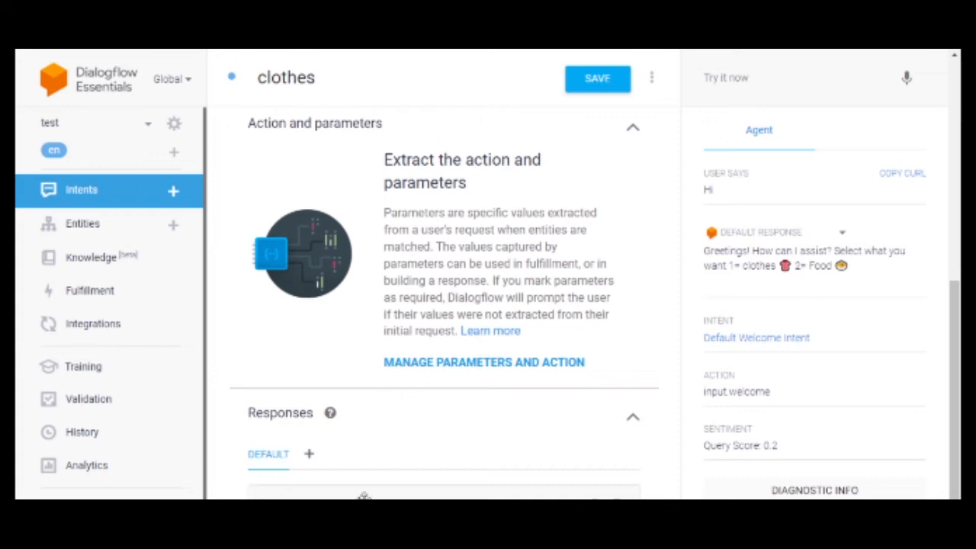
scroll("down", 3)
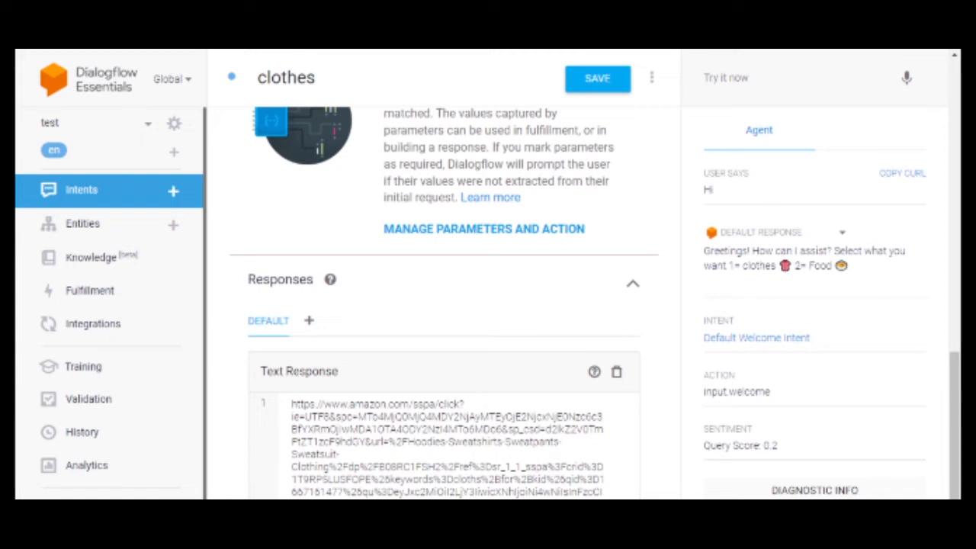
scroll("down", 3)
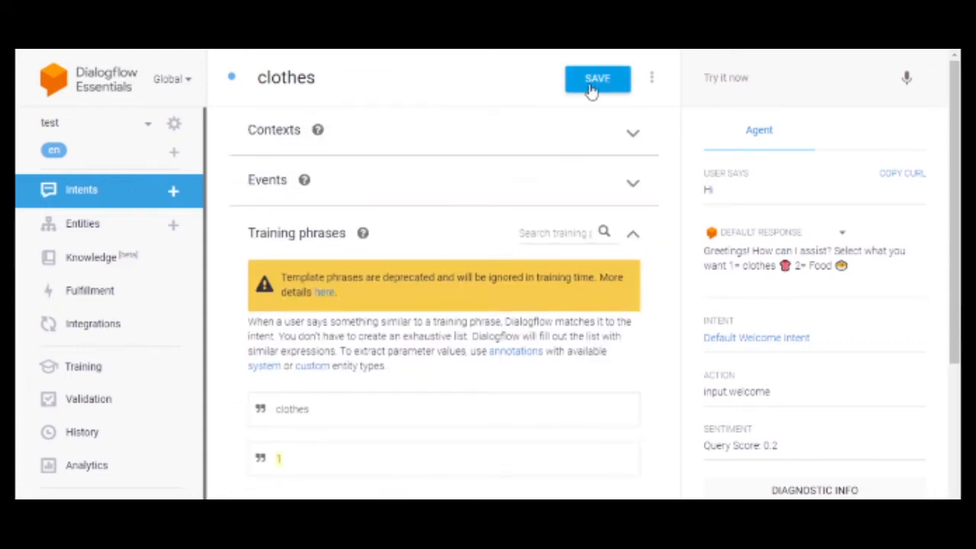
left_click(597, 78)
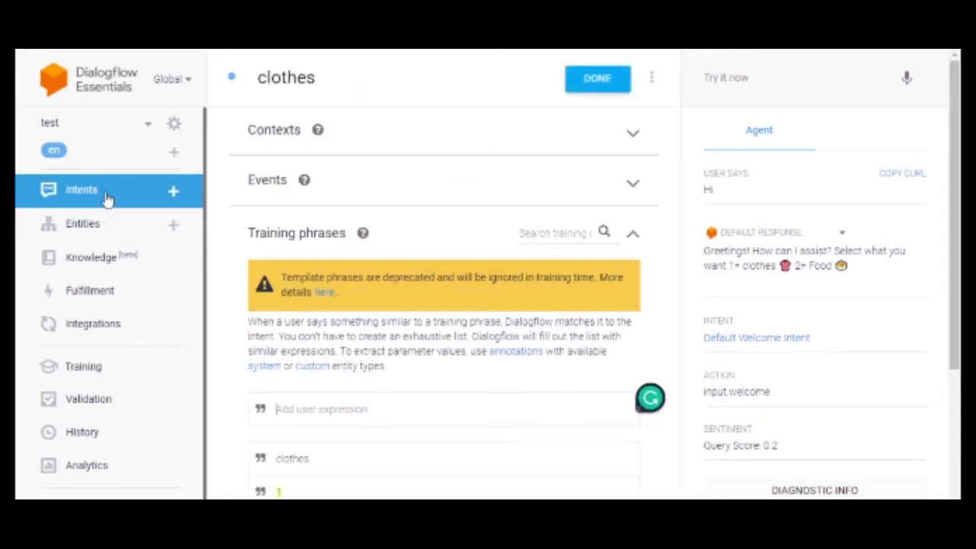
Start another new intent and name it Food.
left_click(597, 78)
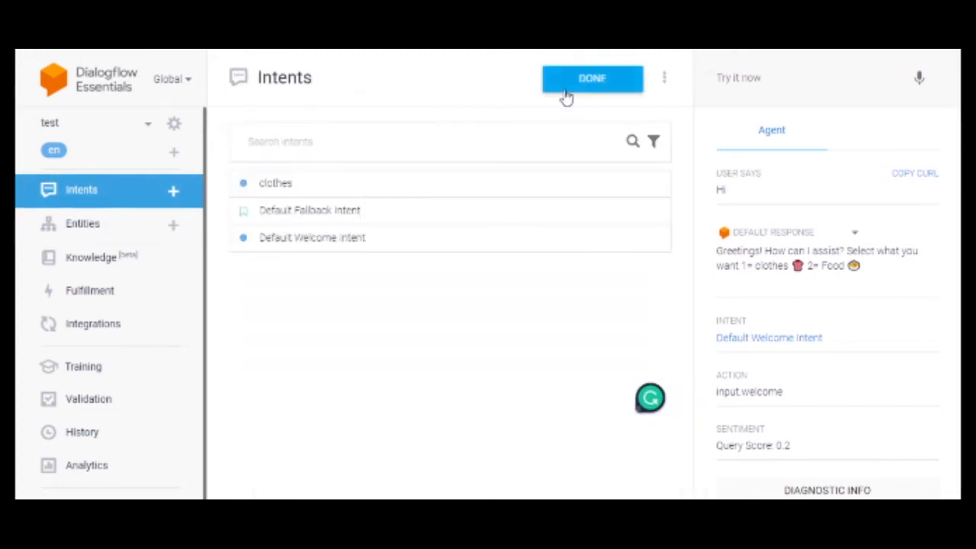
left_click(592, 78)
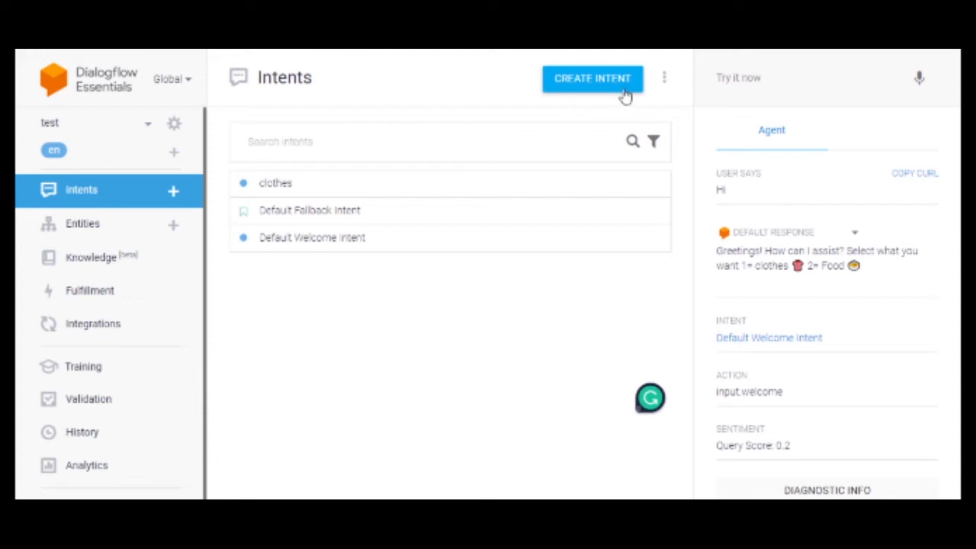
left_click(592, 78)
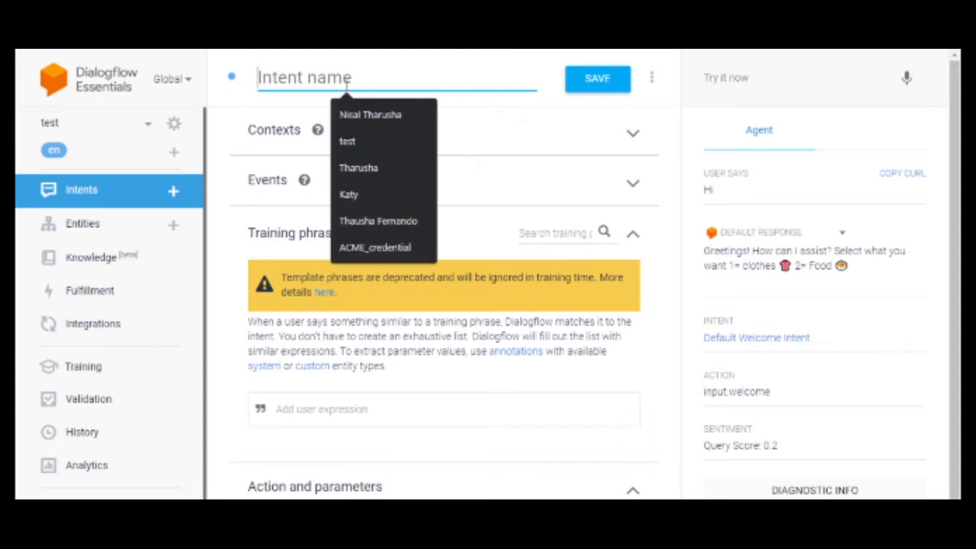
type("Food")
type("2")
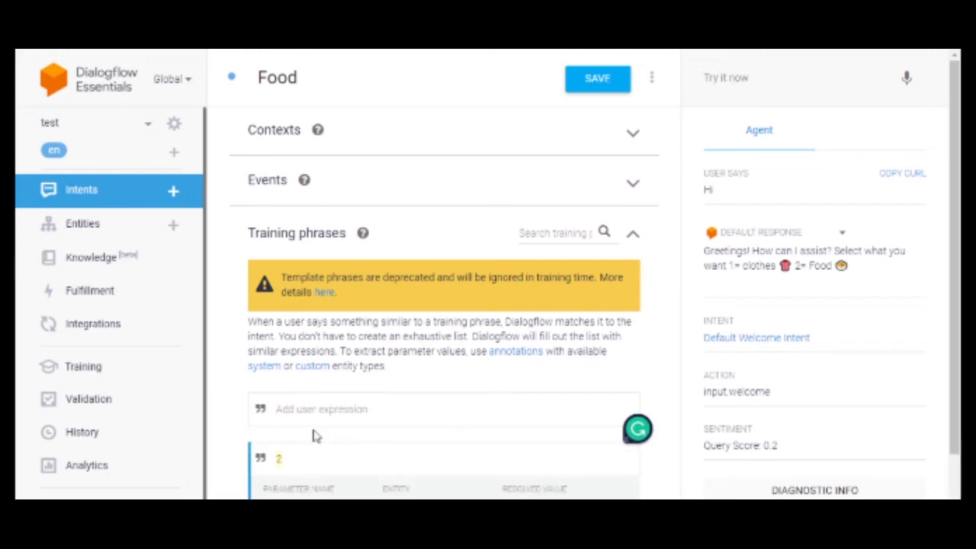
mouse_move(382, 442)
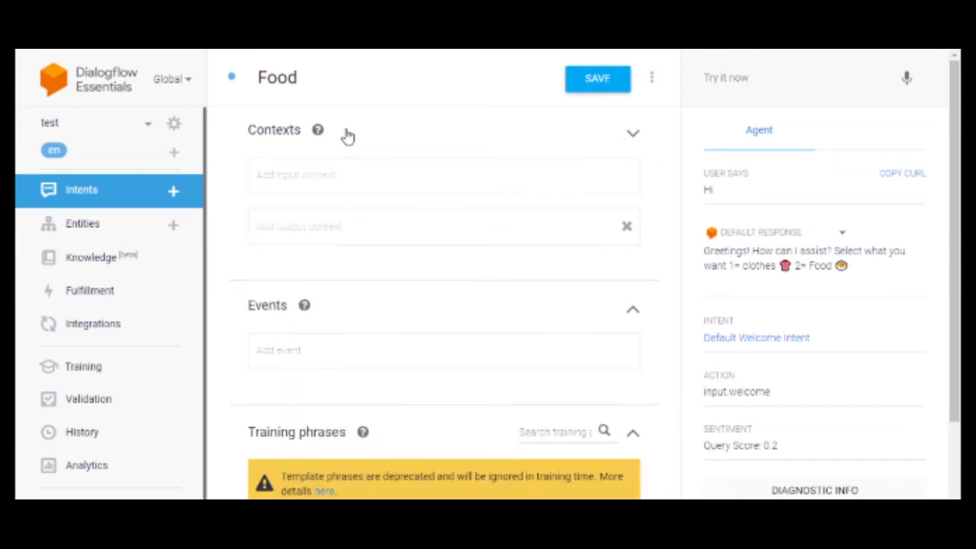
Add 'food' as a training phrase, save the Food intent, and return to the intents list.
left_click(632, 133)
type("F")
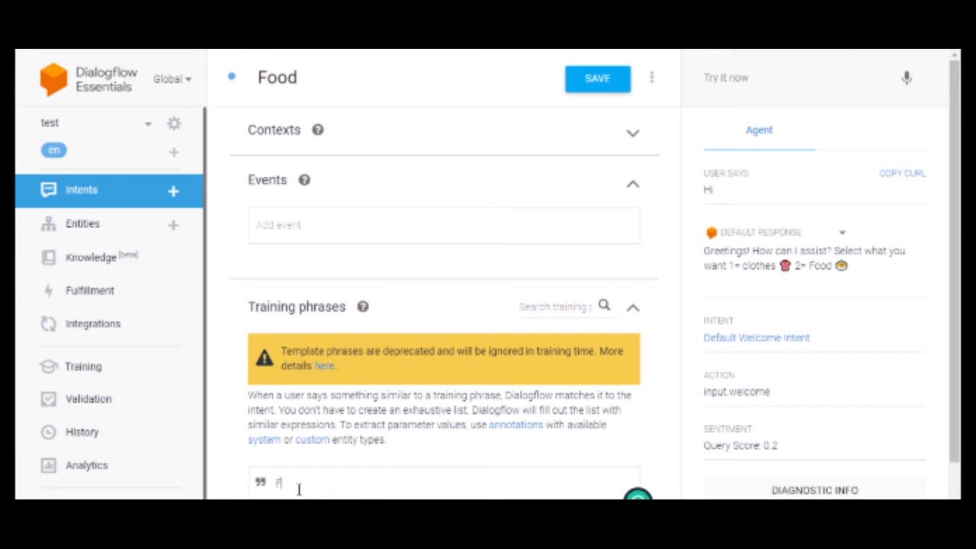
type("ood")
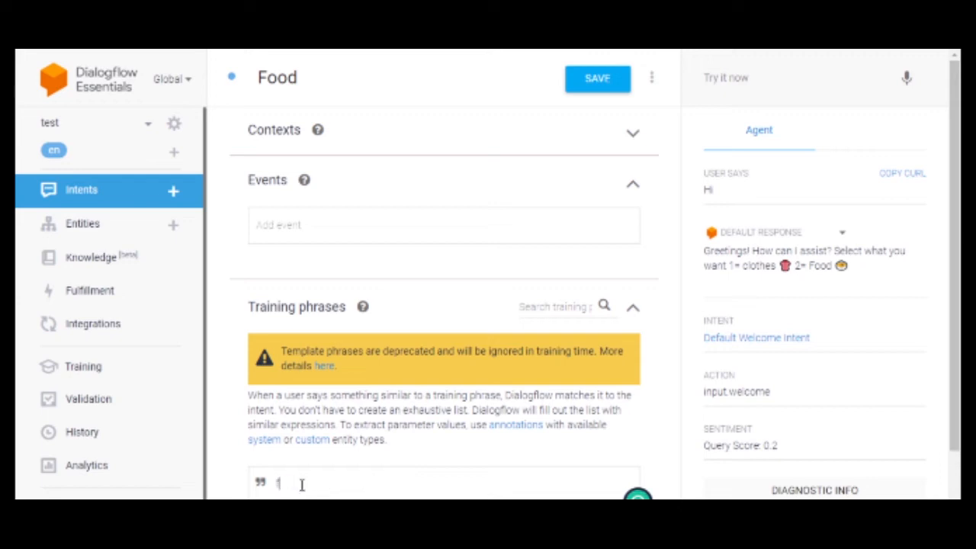
type("fd")
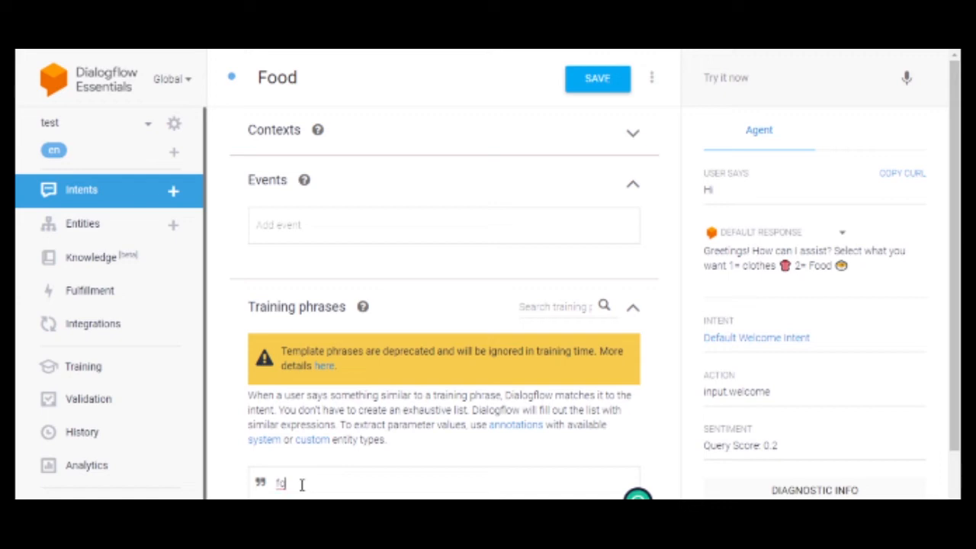
type("food")
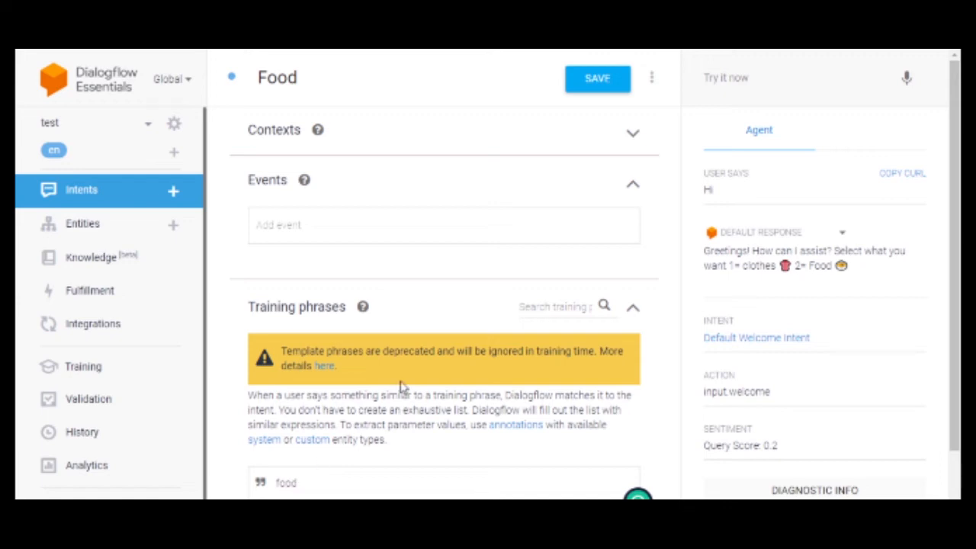
scroll("down", 3)
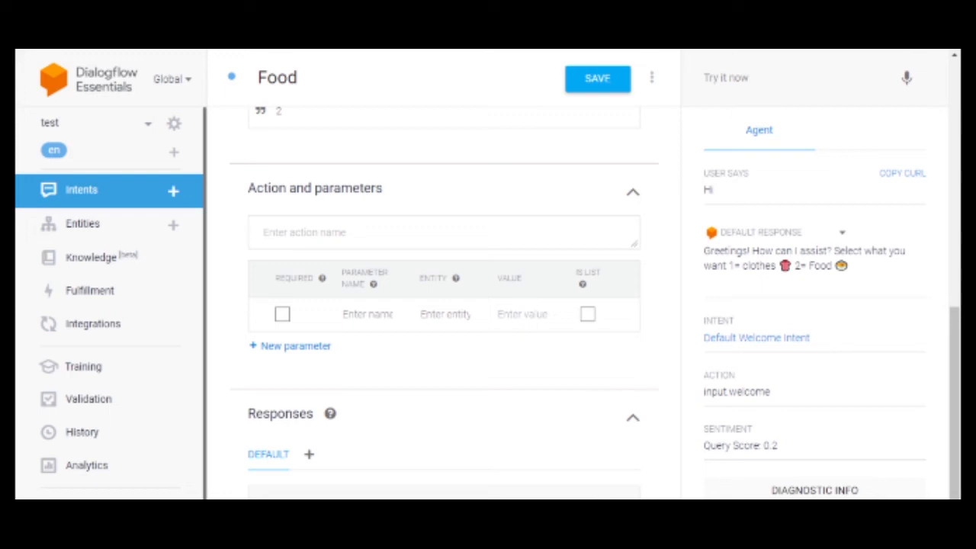
mouse_move(230, 479)
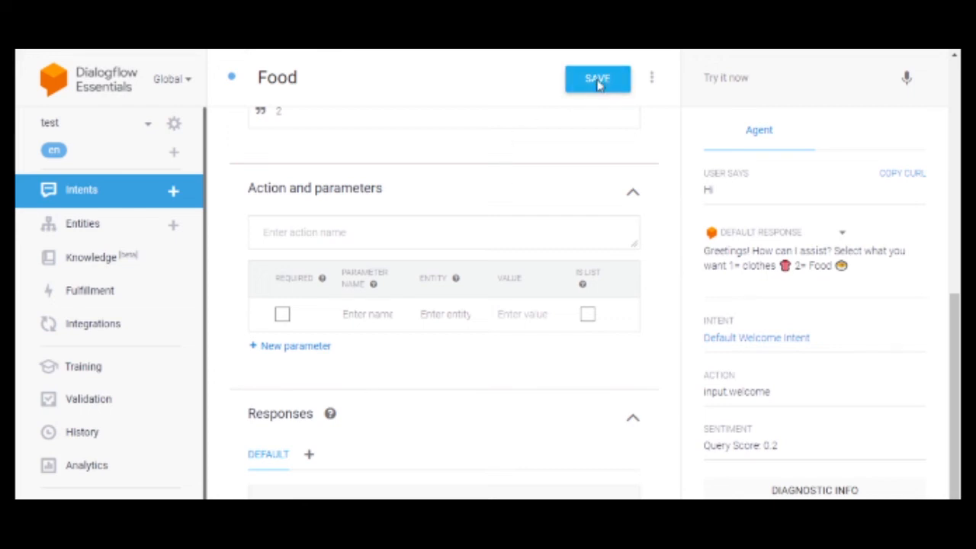
left_click(597, 78)
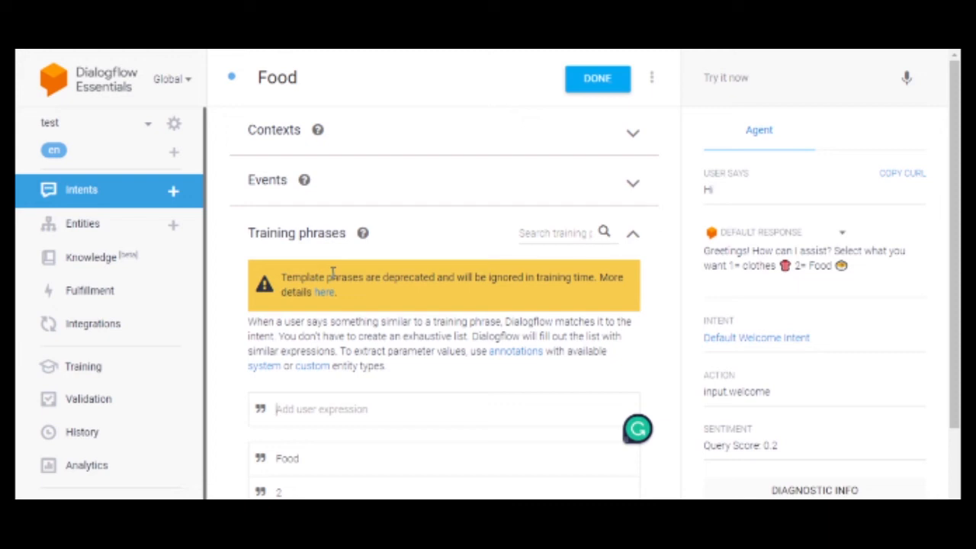
left_click(80, 189)
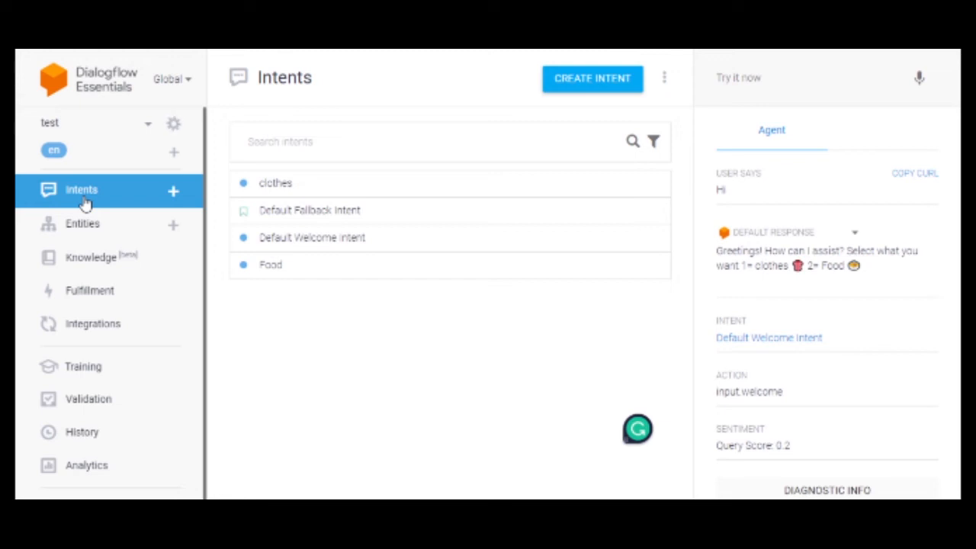
Open Integrations and select the Telegram tile under Text based.
left_click(93, 323)
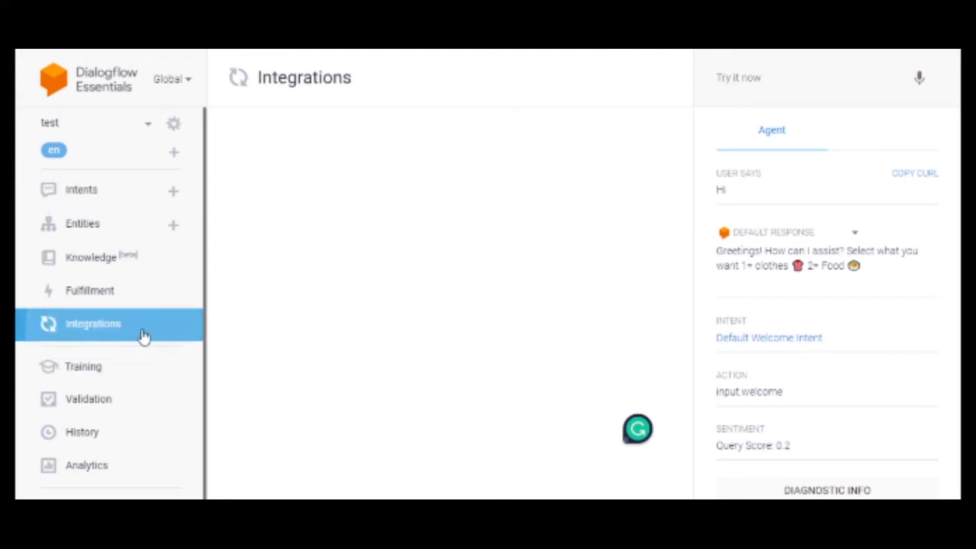
left_click(93, 323)
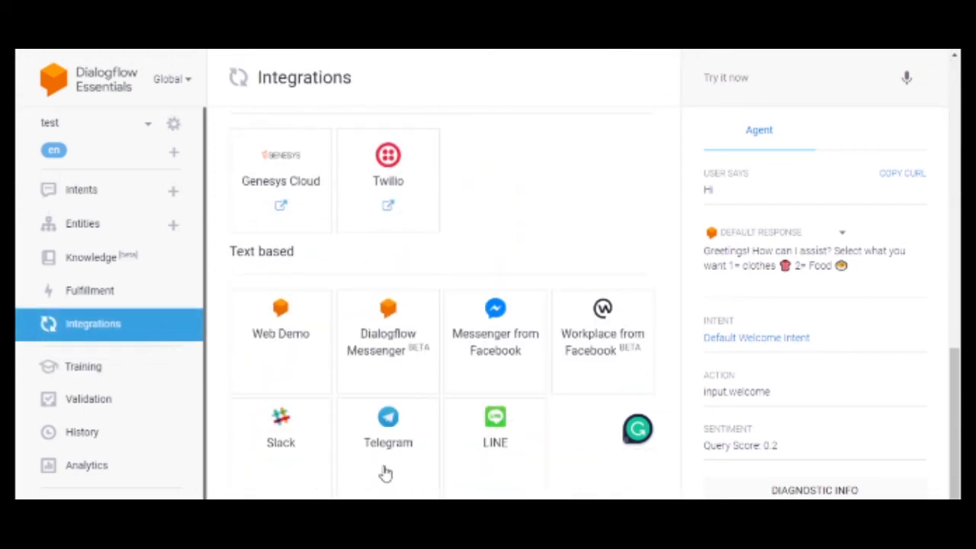
left_click(388, 427)
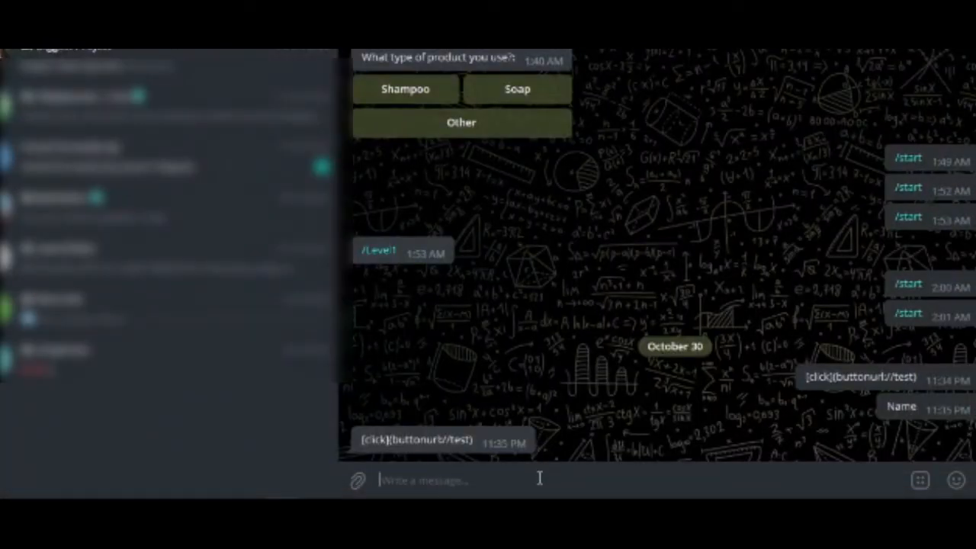
Send 'hi' to the Telegram bot and answer its clothes/Food menu.
type("hi")
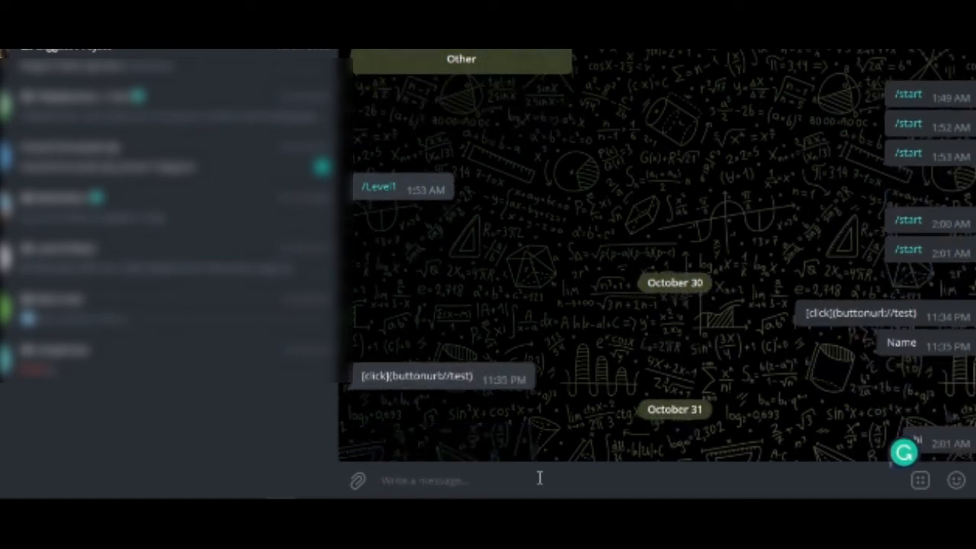
scroll("down", 3)
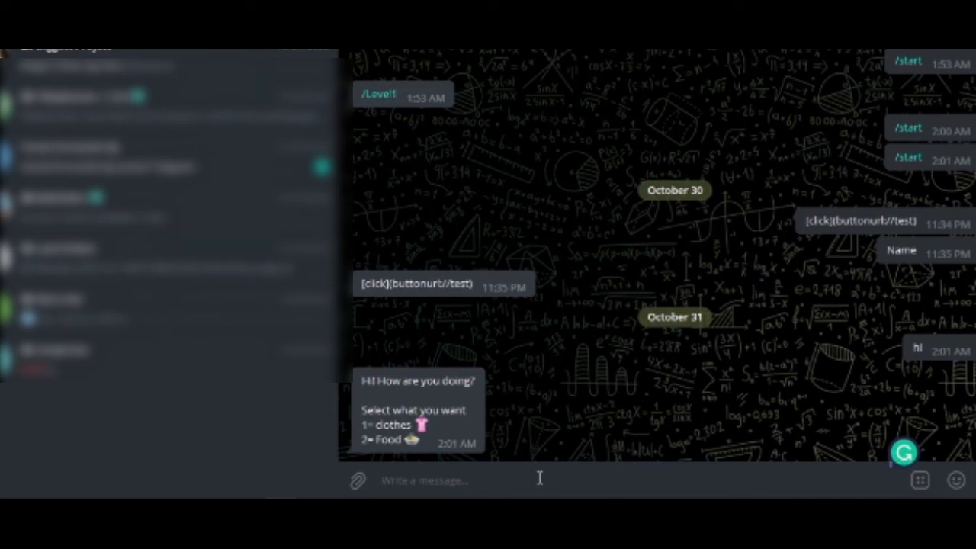
left_click(424, 480)
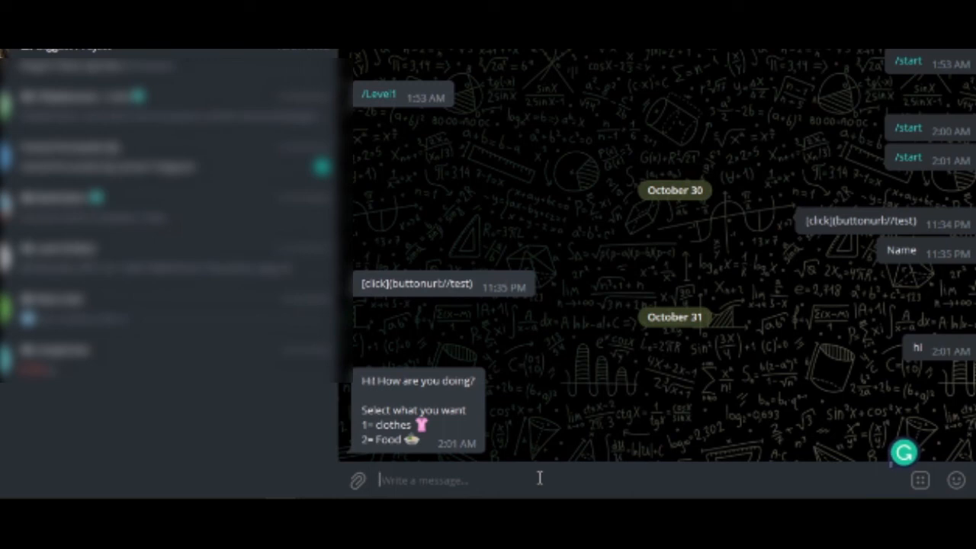
scroll("down", 3)
type("1")
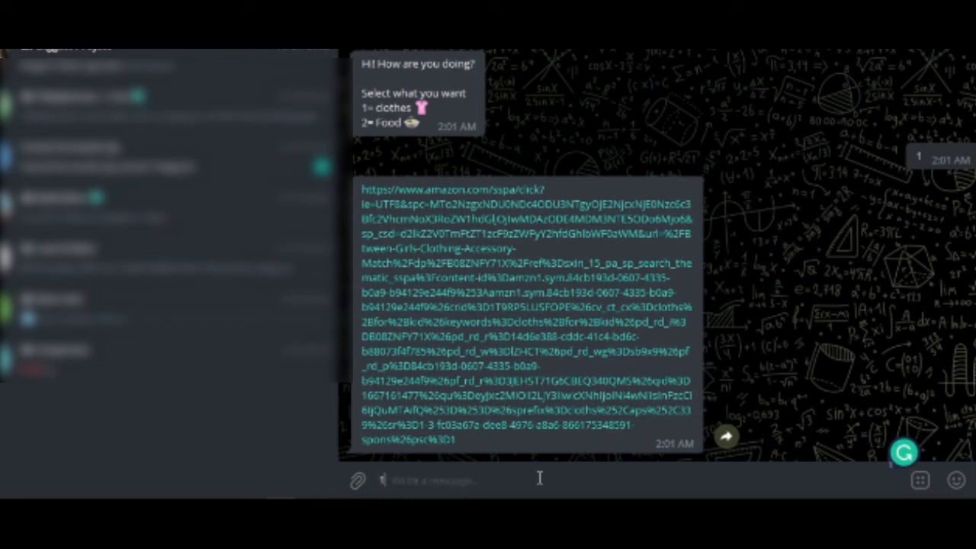
Check the returned Amazon clothing links, then reply '2' to get the food link.
scroll("down", 3)
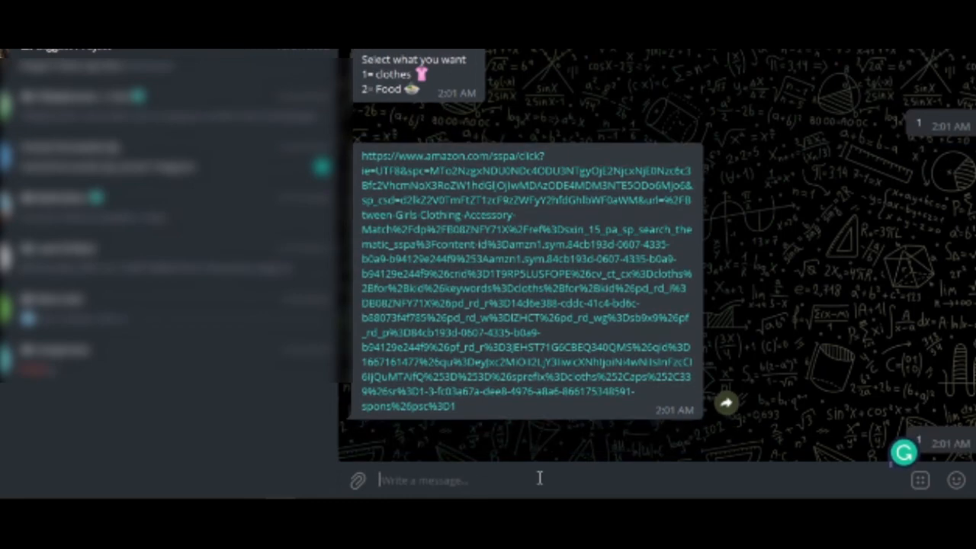
scroll("down", 3)
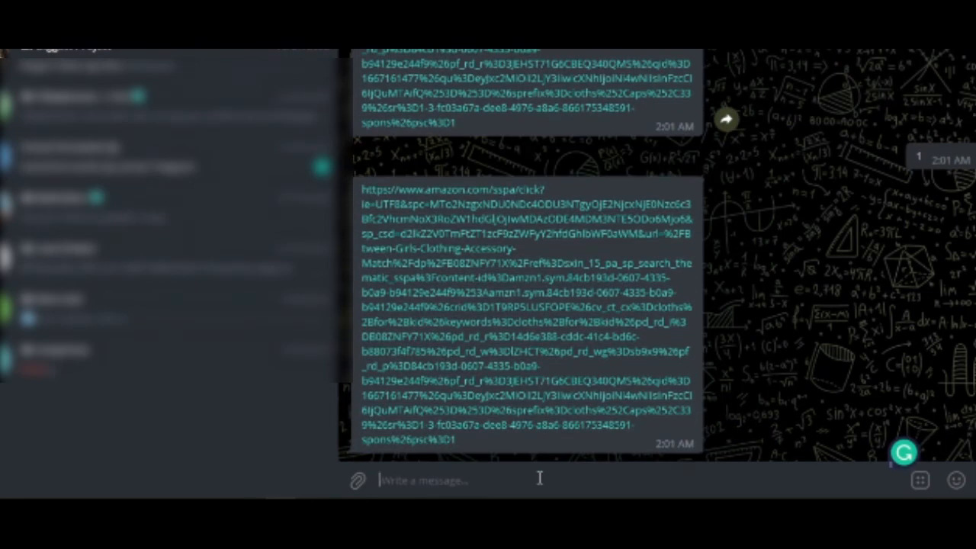
scroll("down", 3)
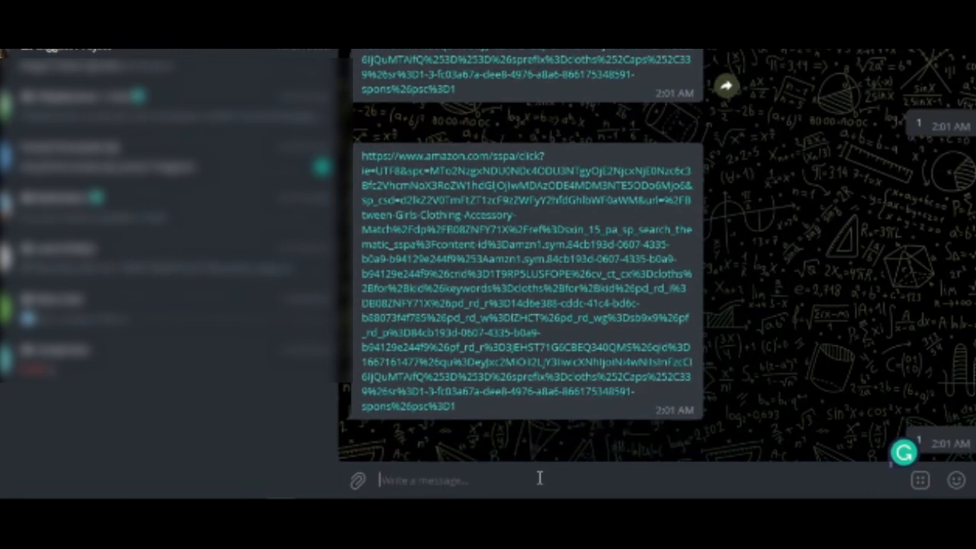
scroll("down", 3)
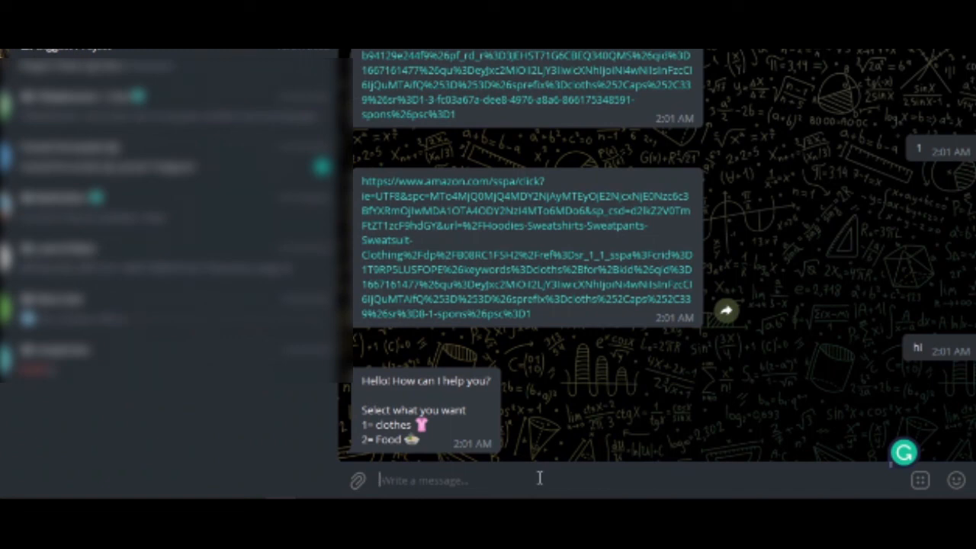
type("2")
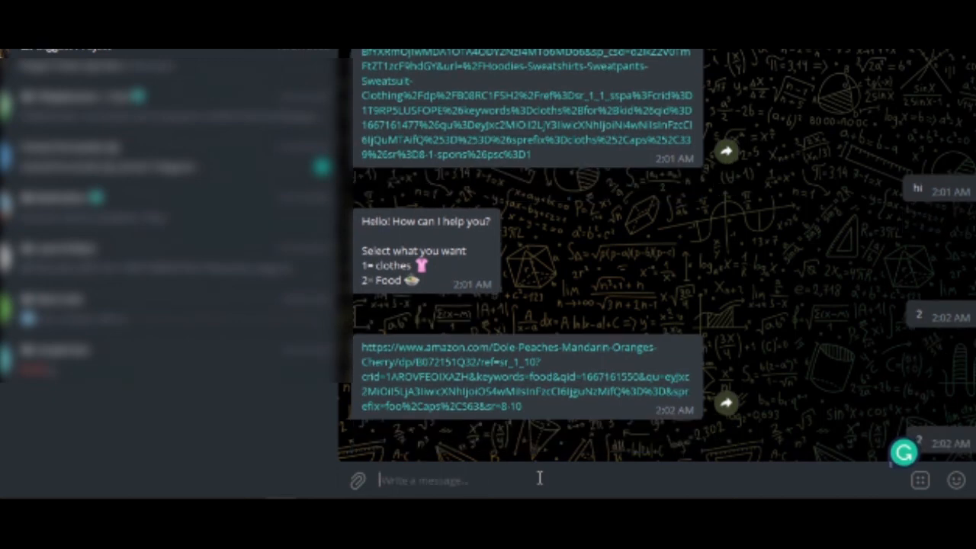
scroll("down", 3)
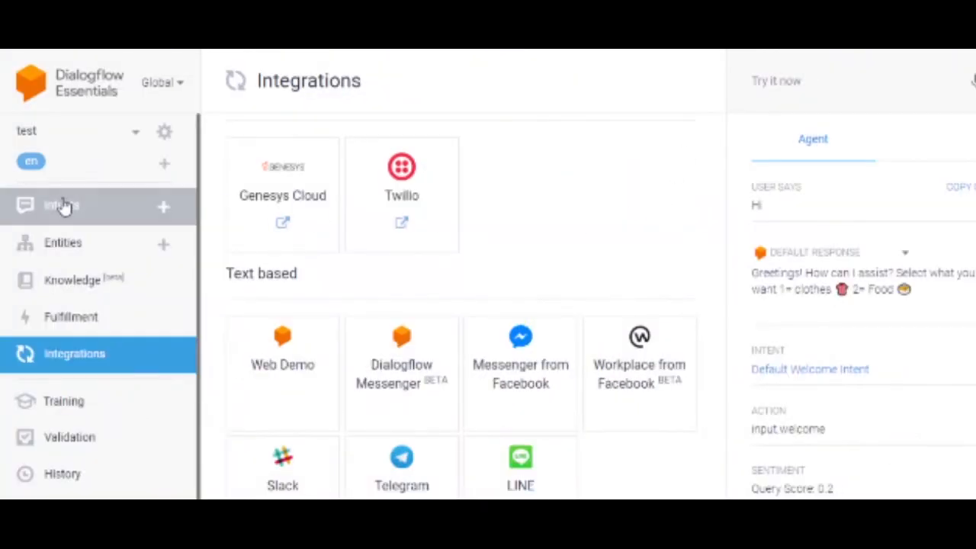
Return to the intents list, then open the Entities page, which has no custom entities.
left_click(61, 204)
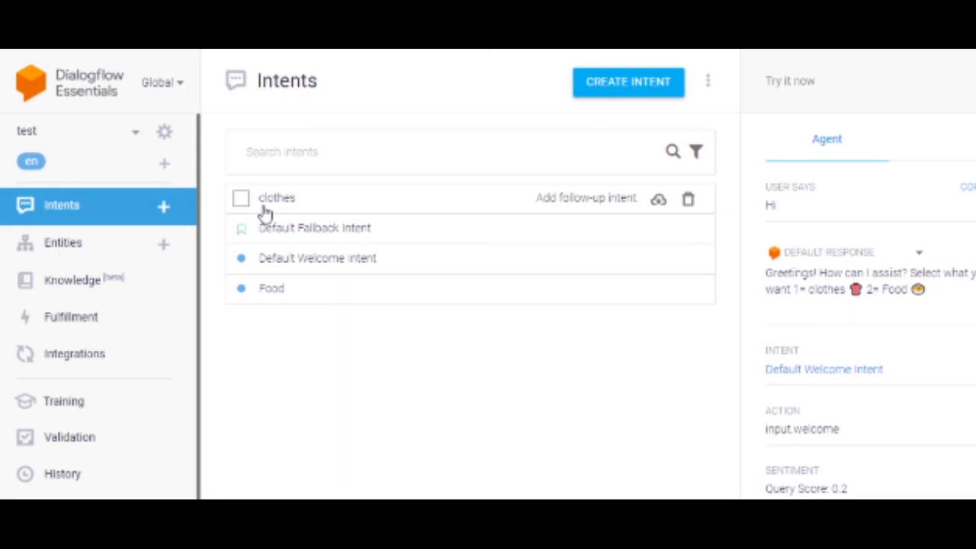
mouse_move(216, 243)
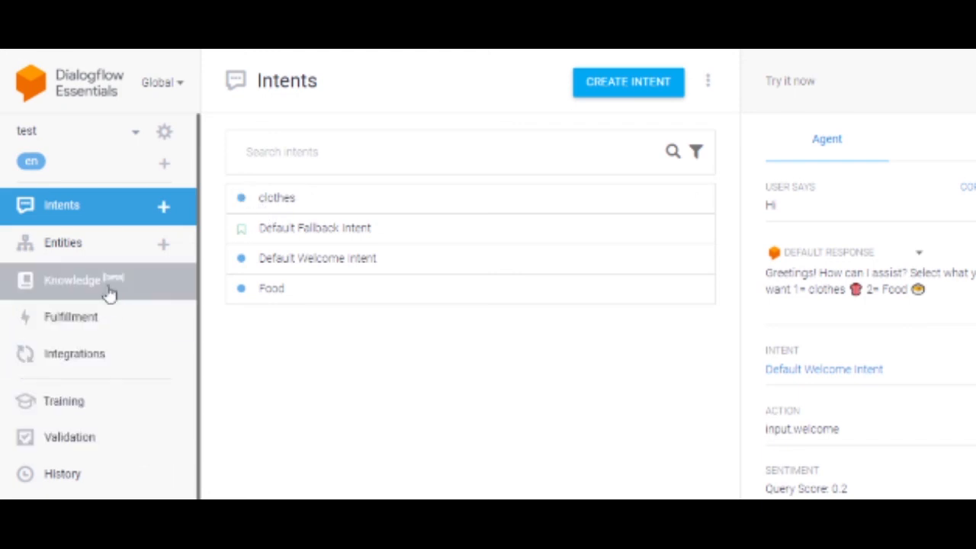
left_click(63, 242)
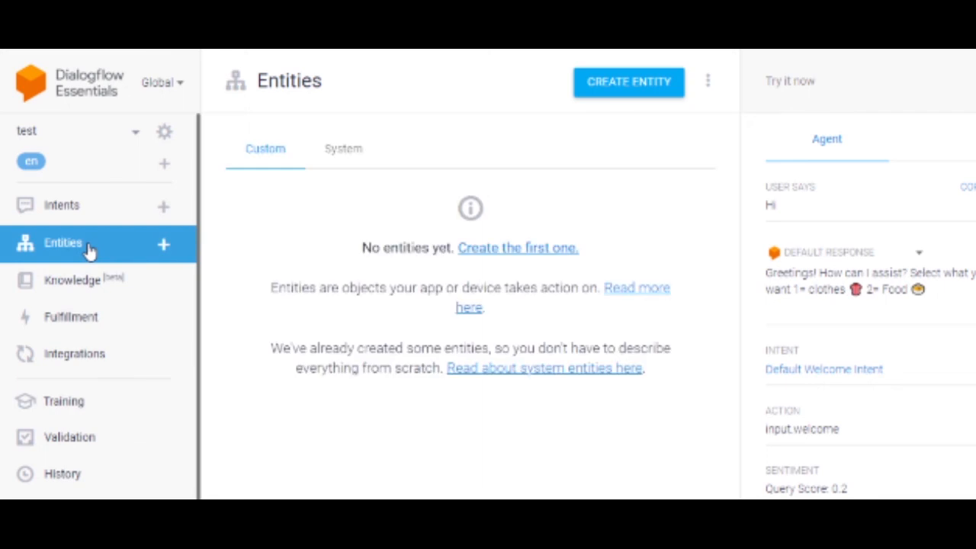